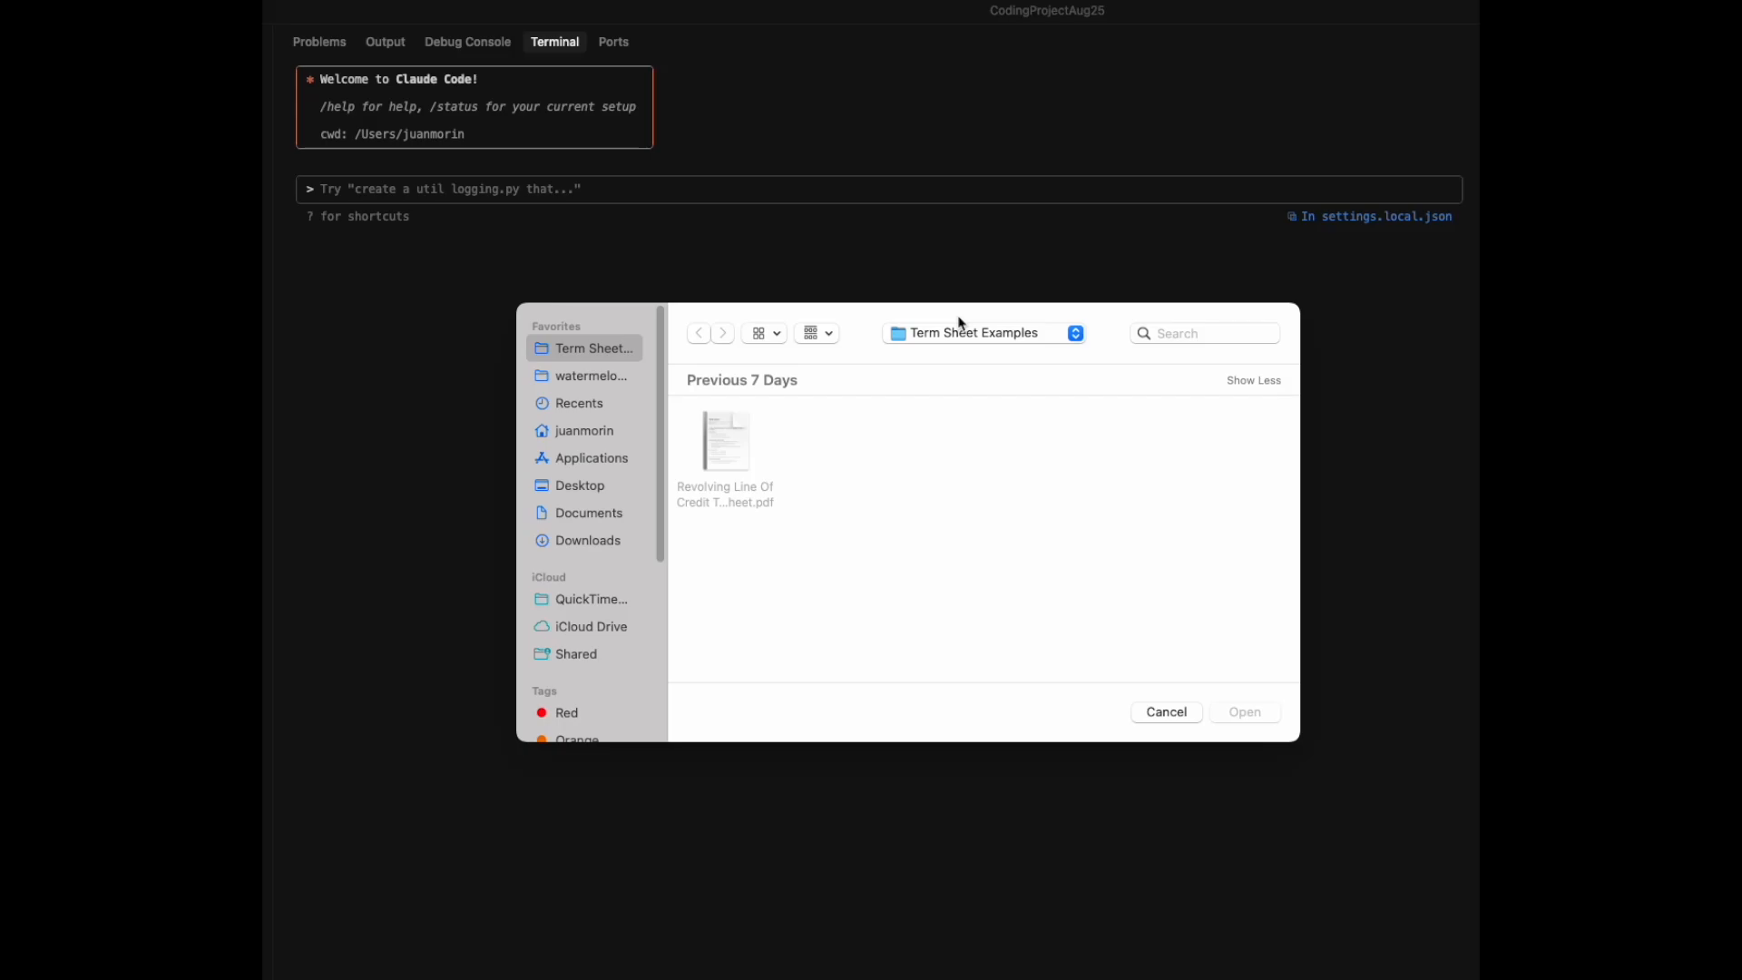
Step: Open 'Revolving Line Of Credit Term Sheet.pdf' from the Term Sheet Examples folder
{"action": "double_click", "coordinate": [724, 439]}
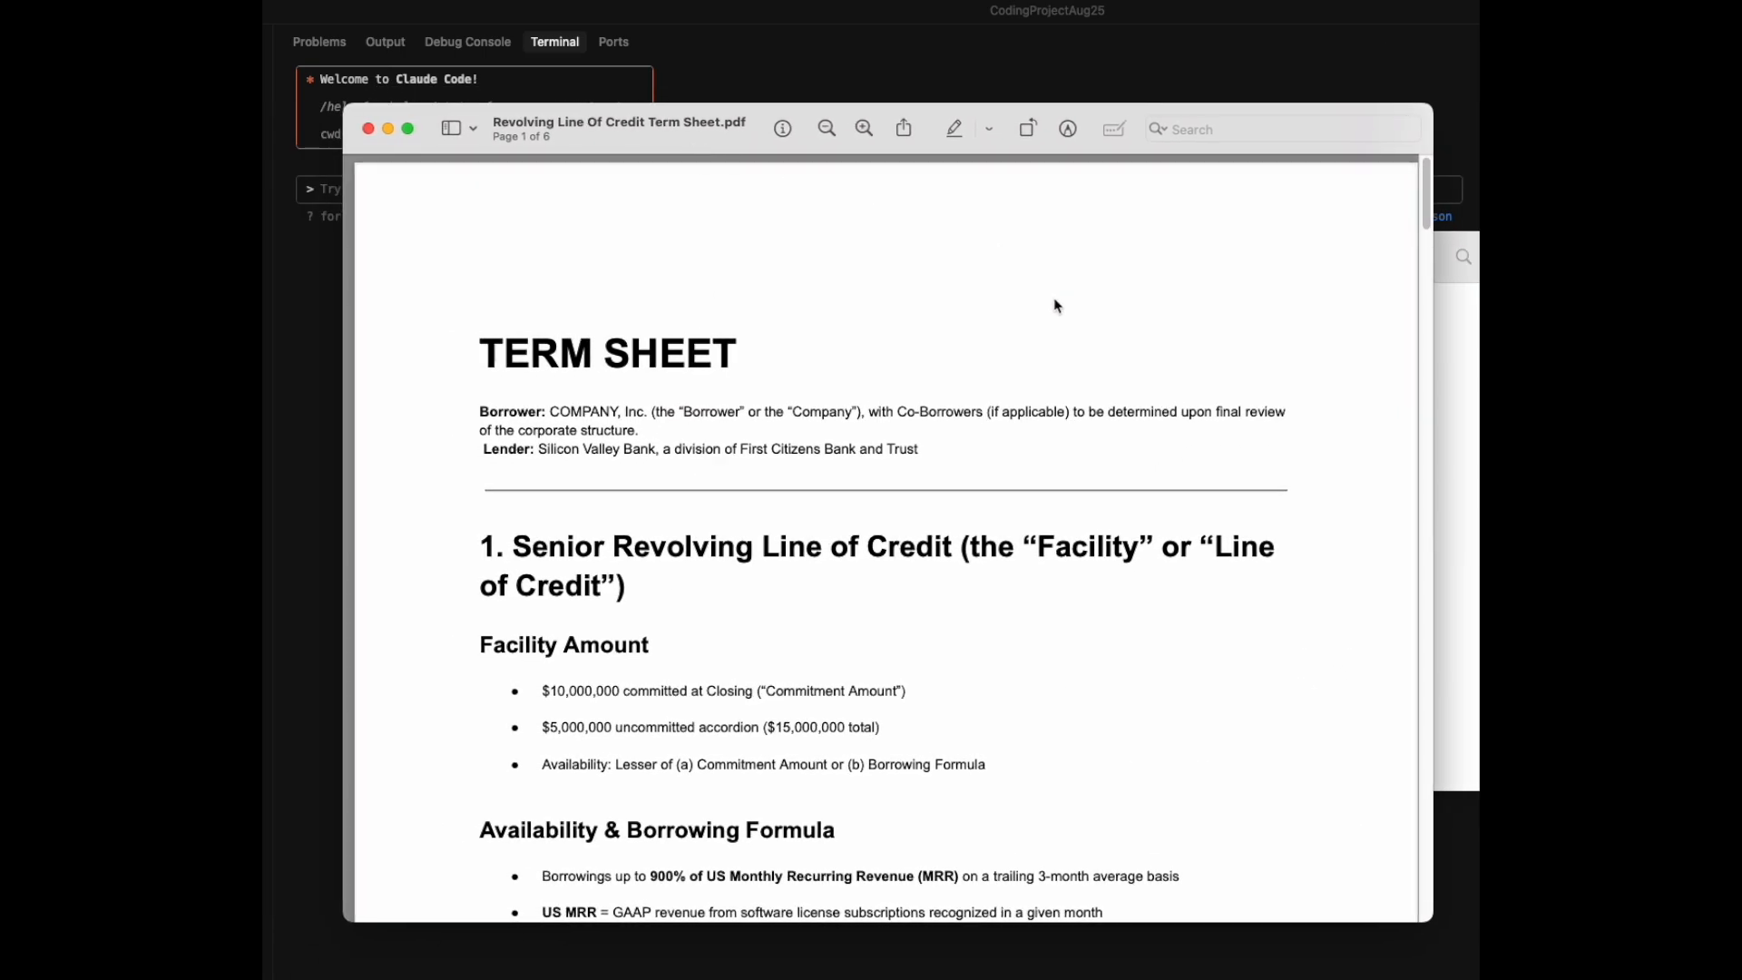
Step: Scroll the term sheet PDF down to the Senior Growth Capital Term Loan section on page 3
{"action": "scroll", "scroll_direction": "down", "scroll_amount": 3}
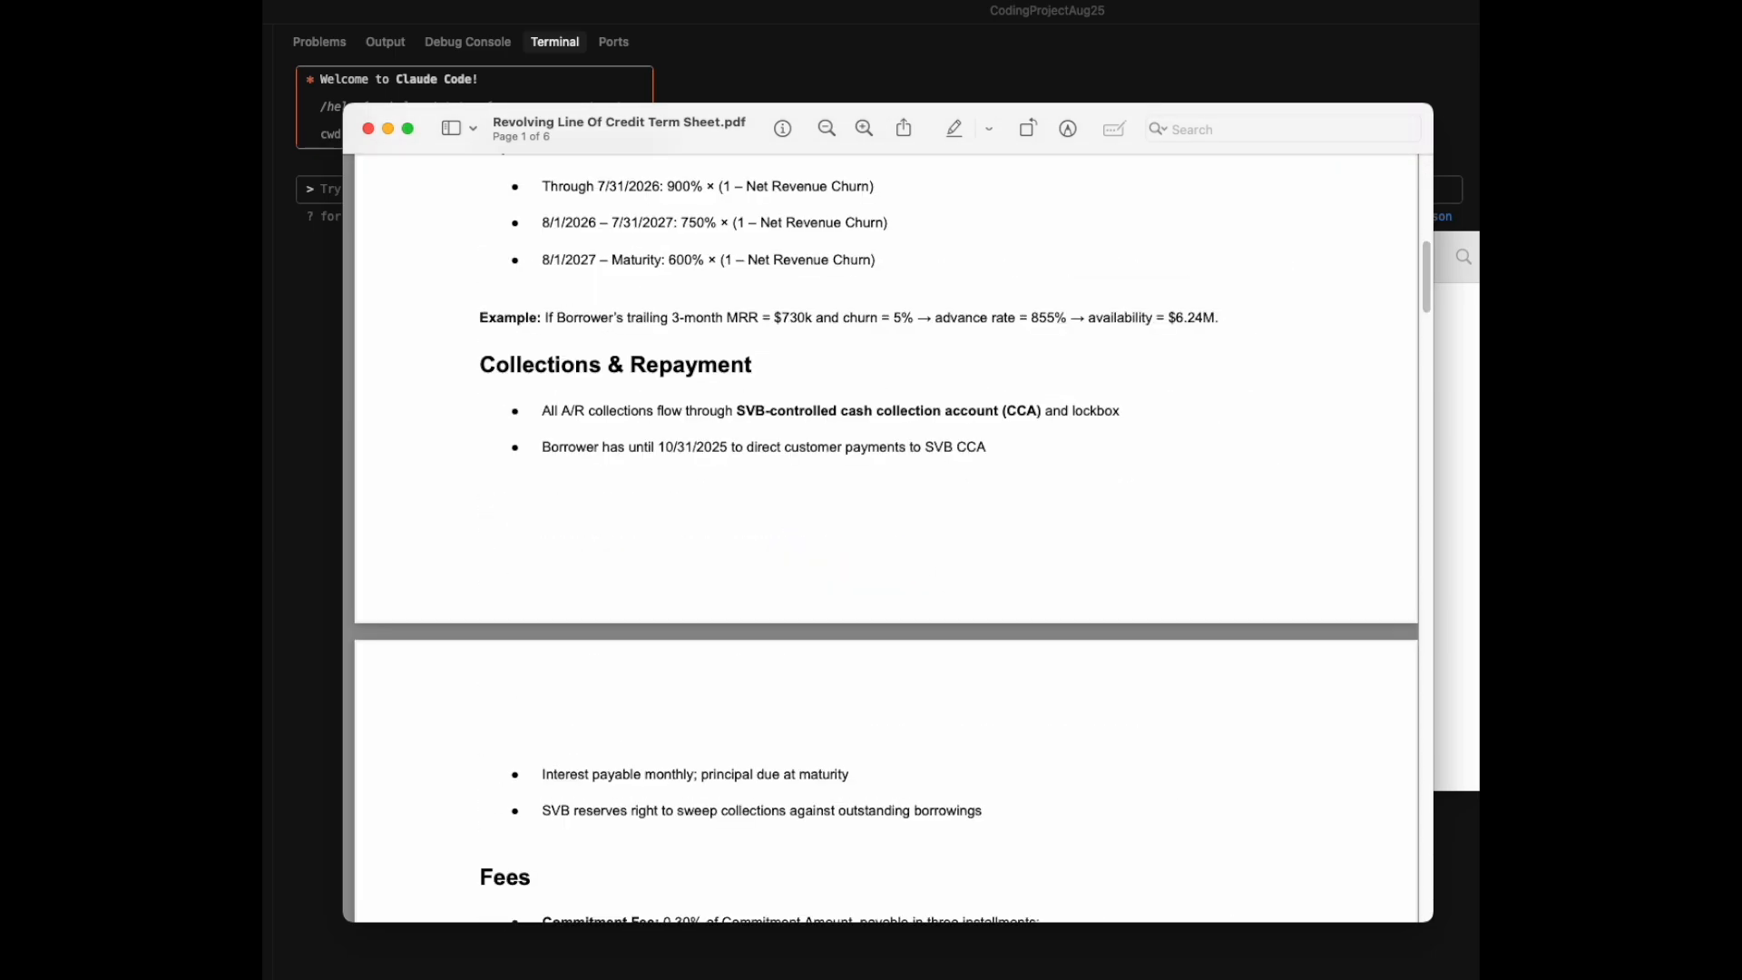
{"action": "scroll", "scroll_direction": "down", "scroll_amount": 3}
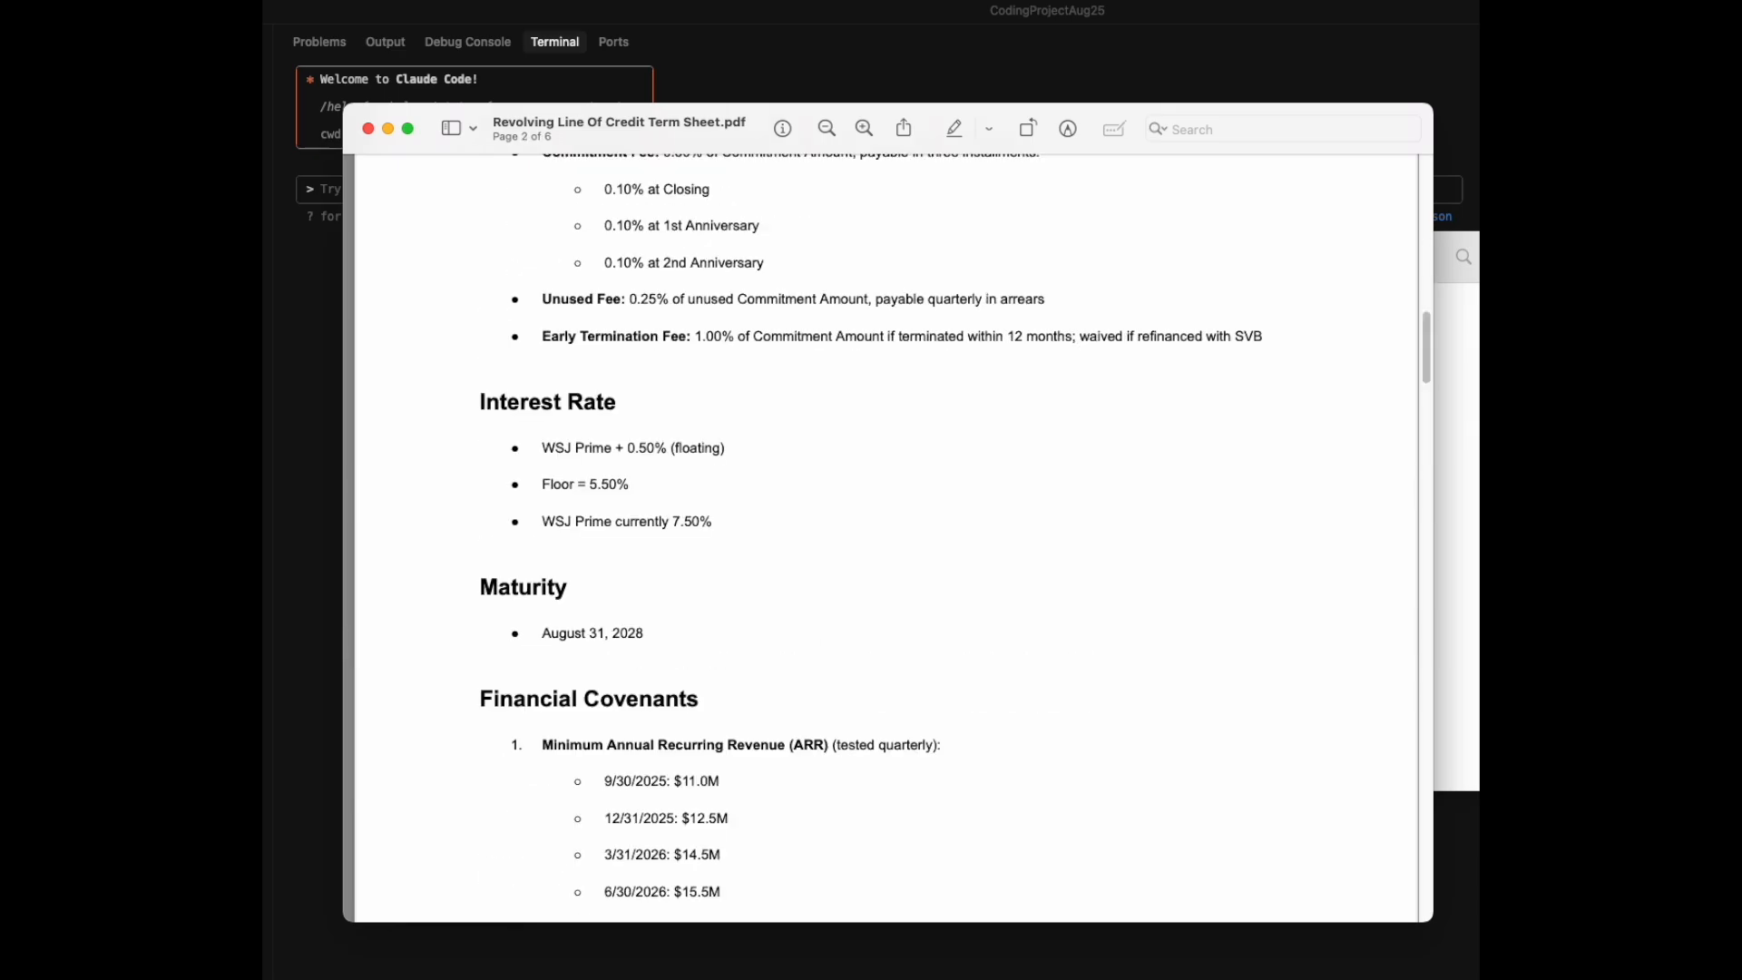
{"action": "scroll", "scroll_direction": "down", "scroll_amount": 3}
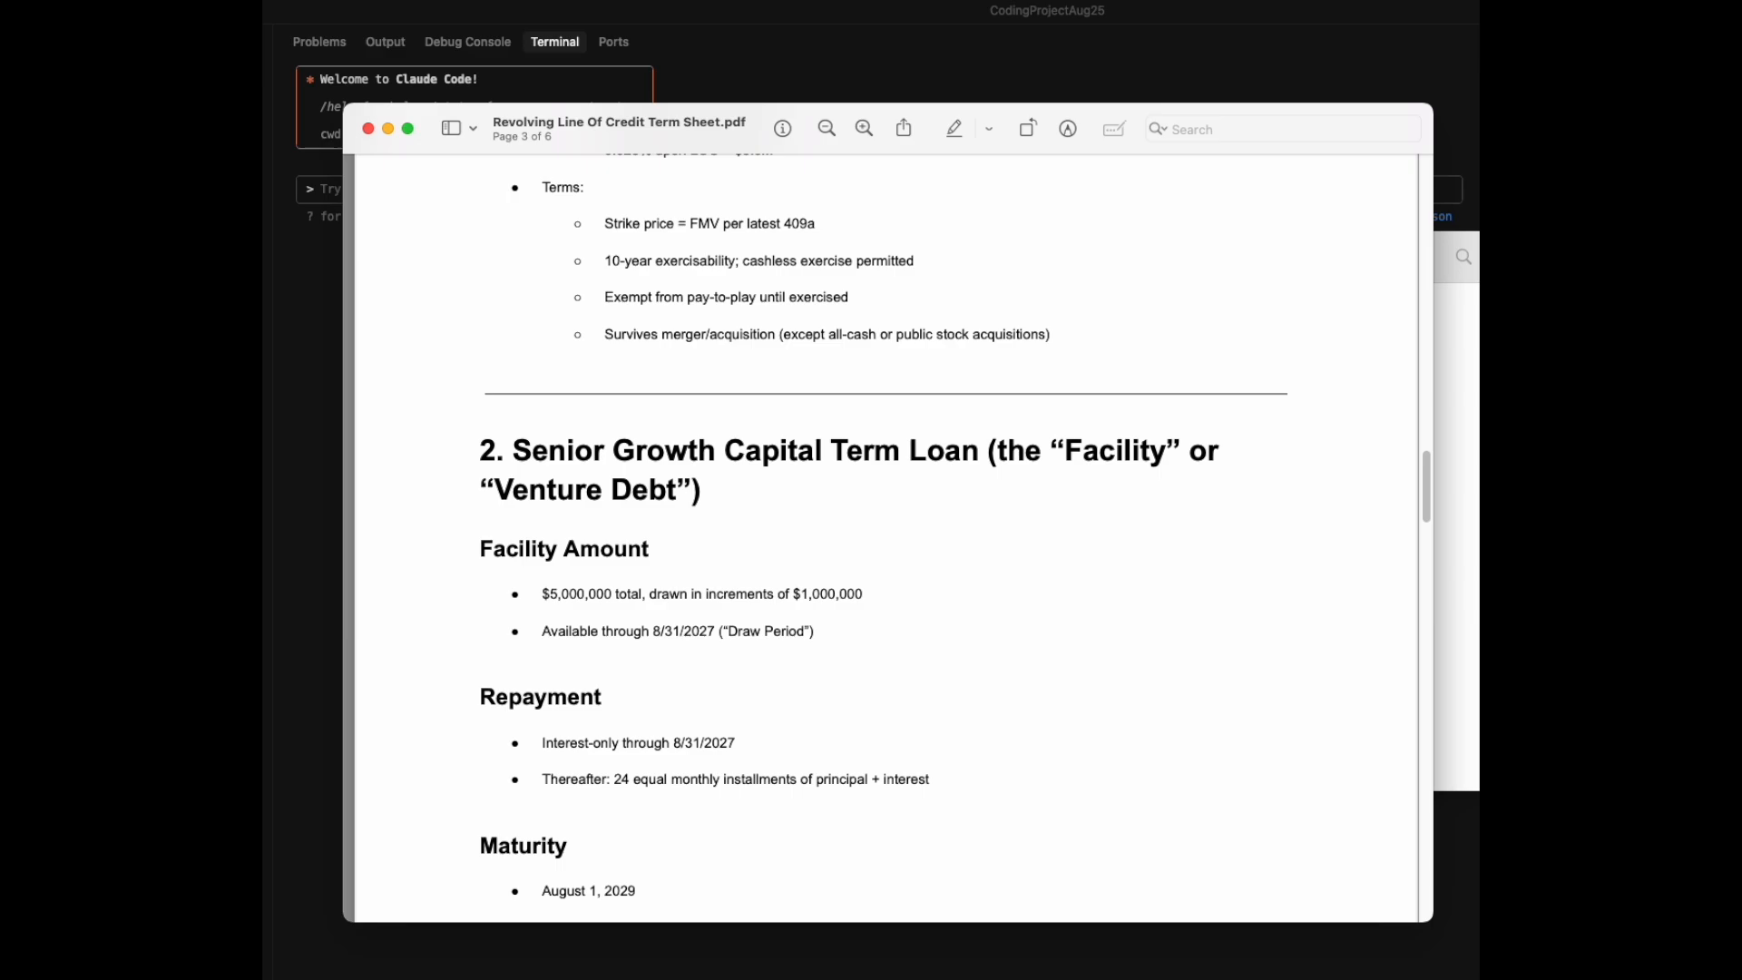
{"action": "scroll", "scroll_direction": "down", "scroll_amount": 3}
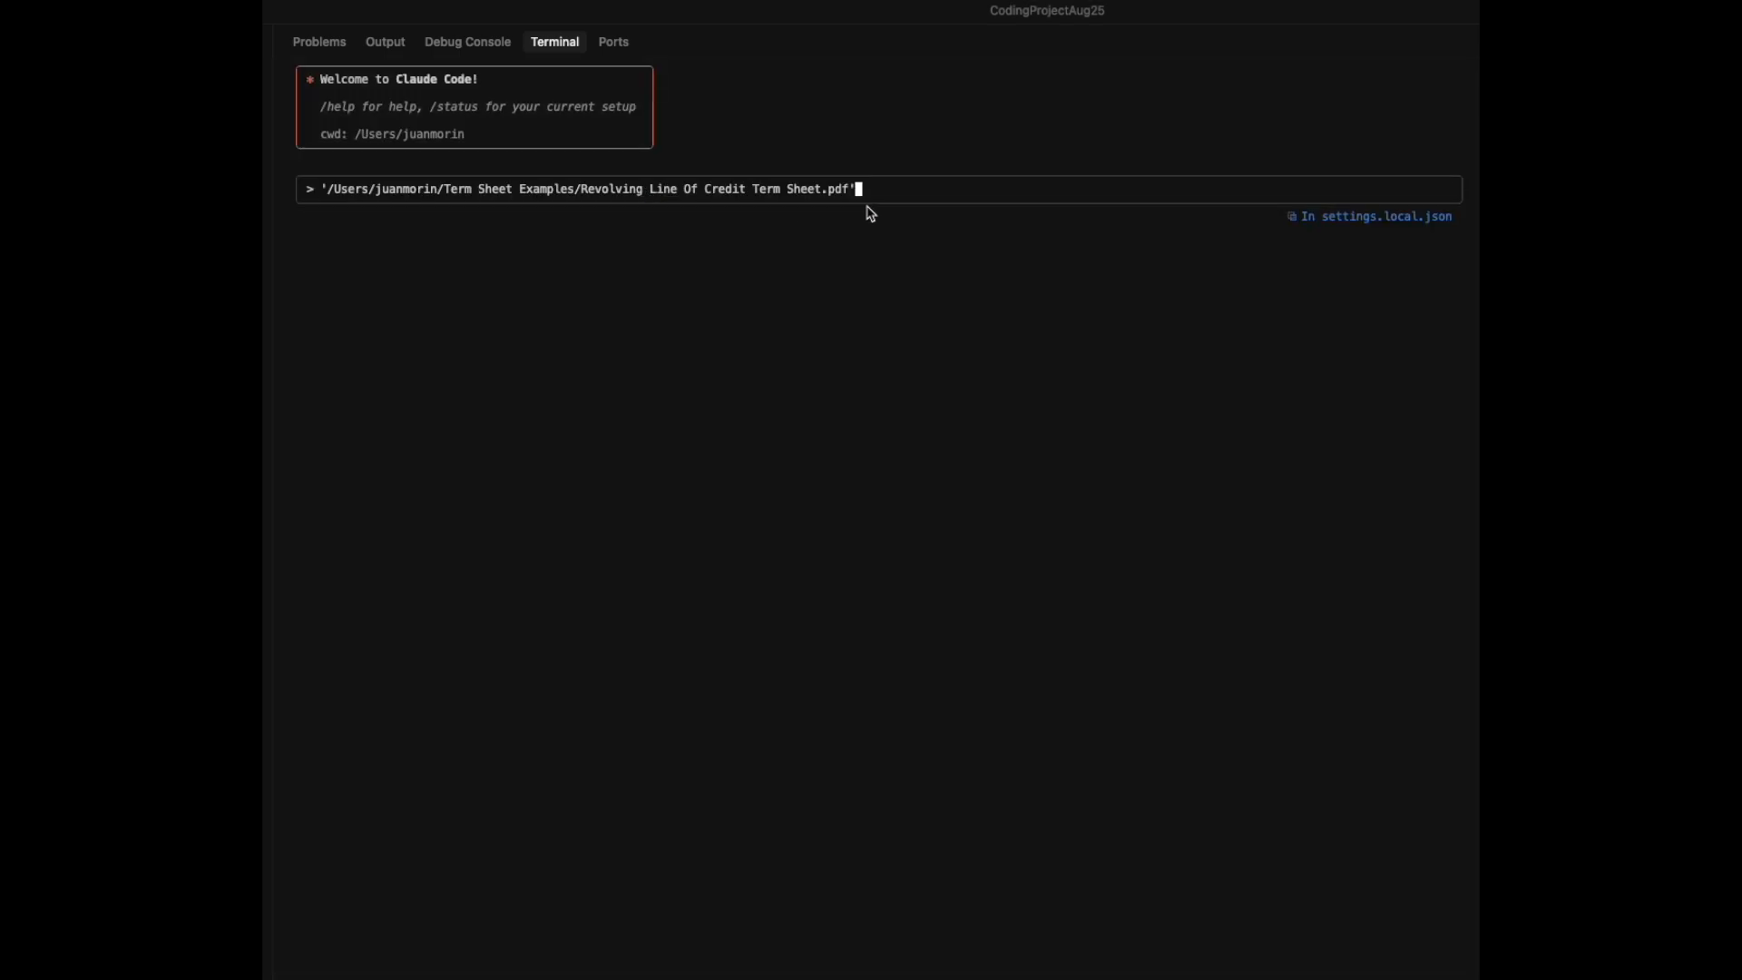
{"action": "mouse_move", "coordinate": [959, 225]}
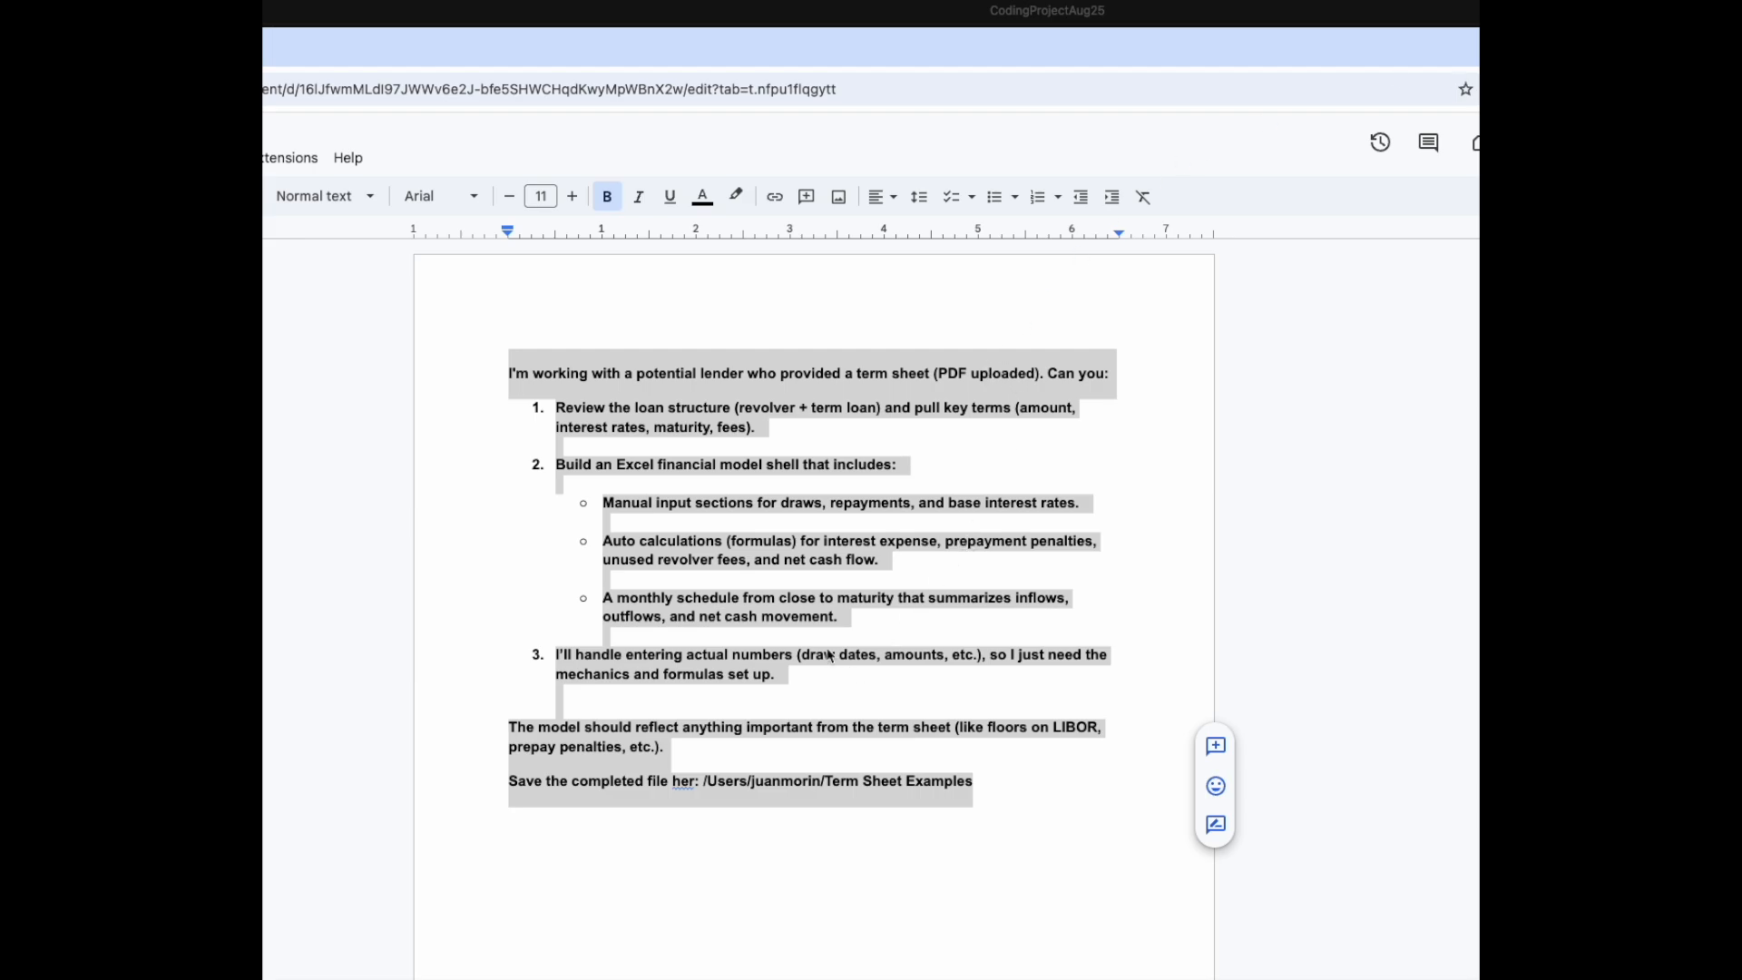
{"action": "left_click", "coordinate": [810, 401]}
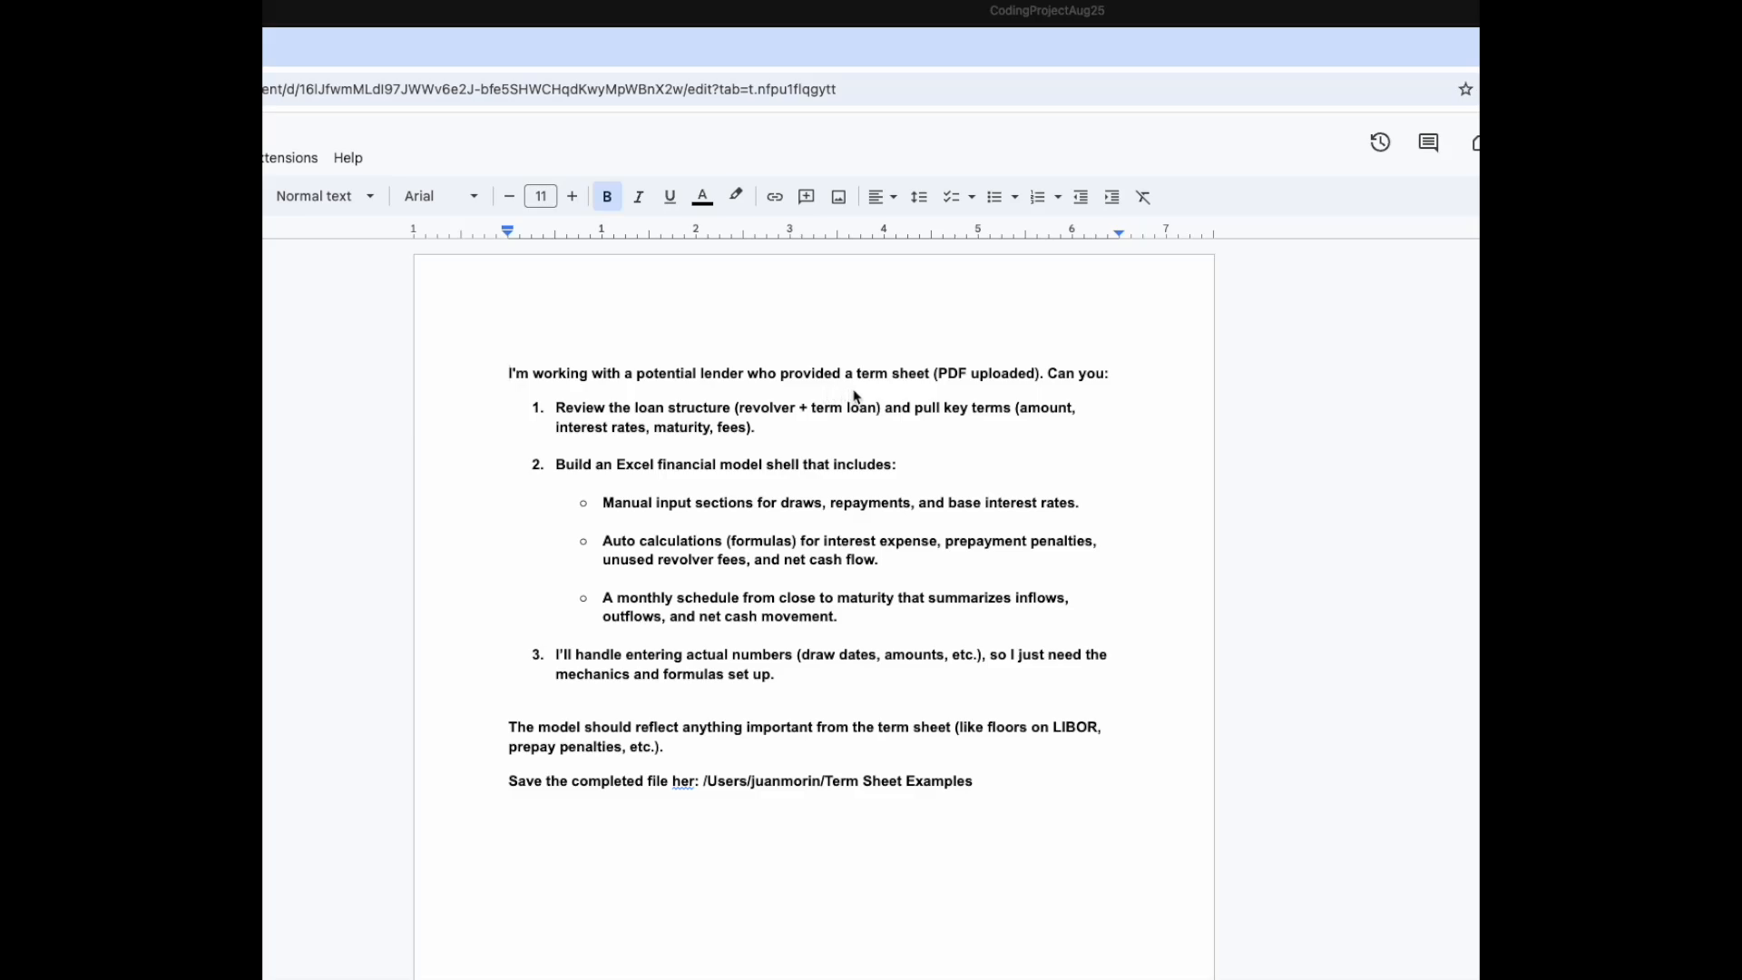
{"action": "double_click", "coordinate": [988, 373]}
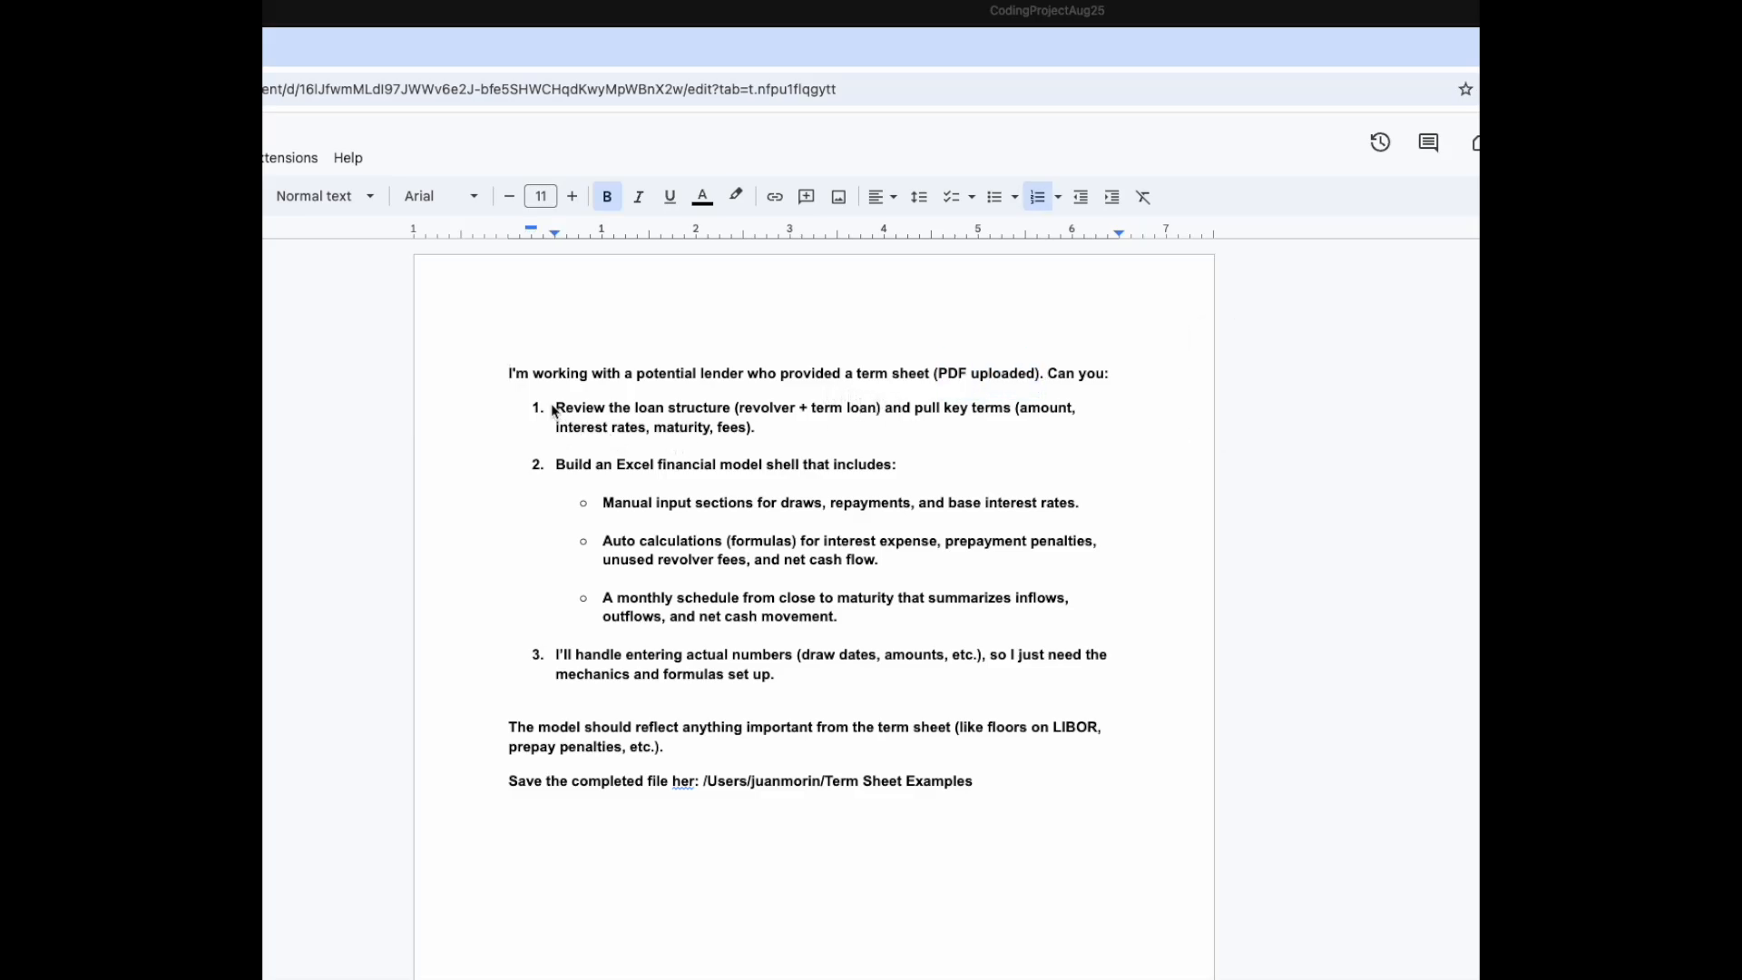
{"action": "left_click_drag", "start_coordinate": [558, 463], "coordinate": [836, 463]}
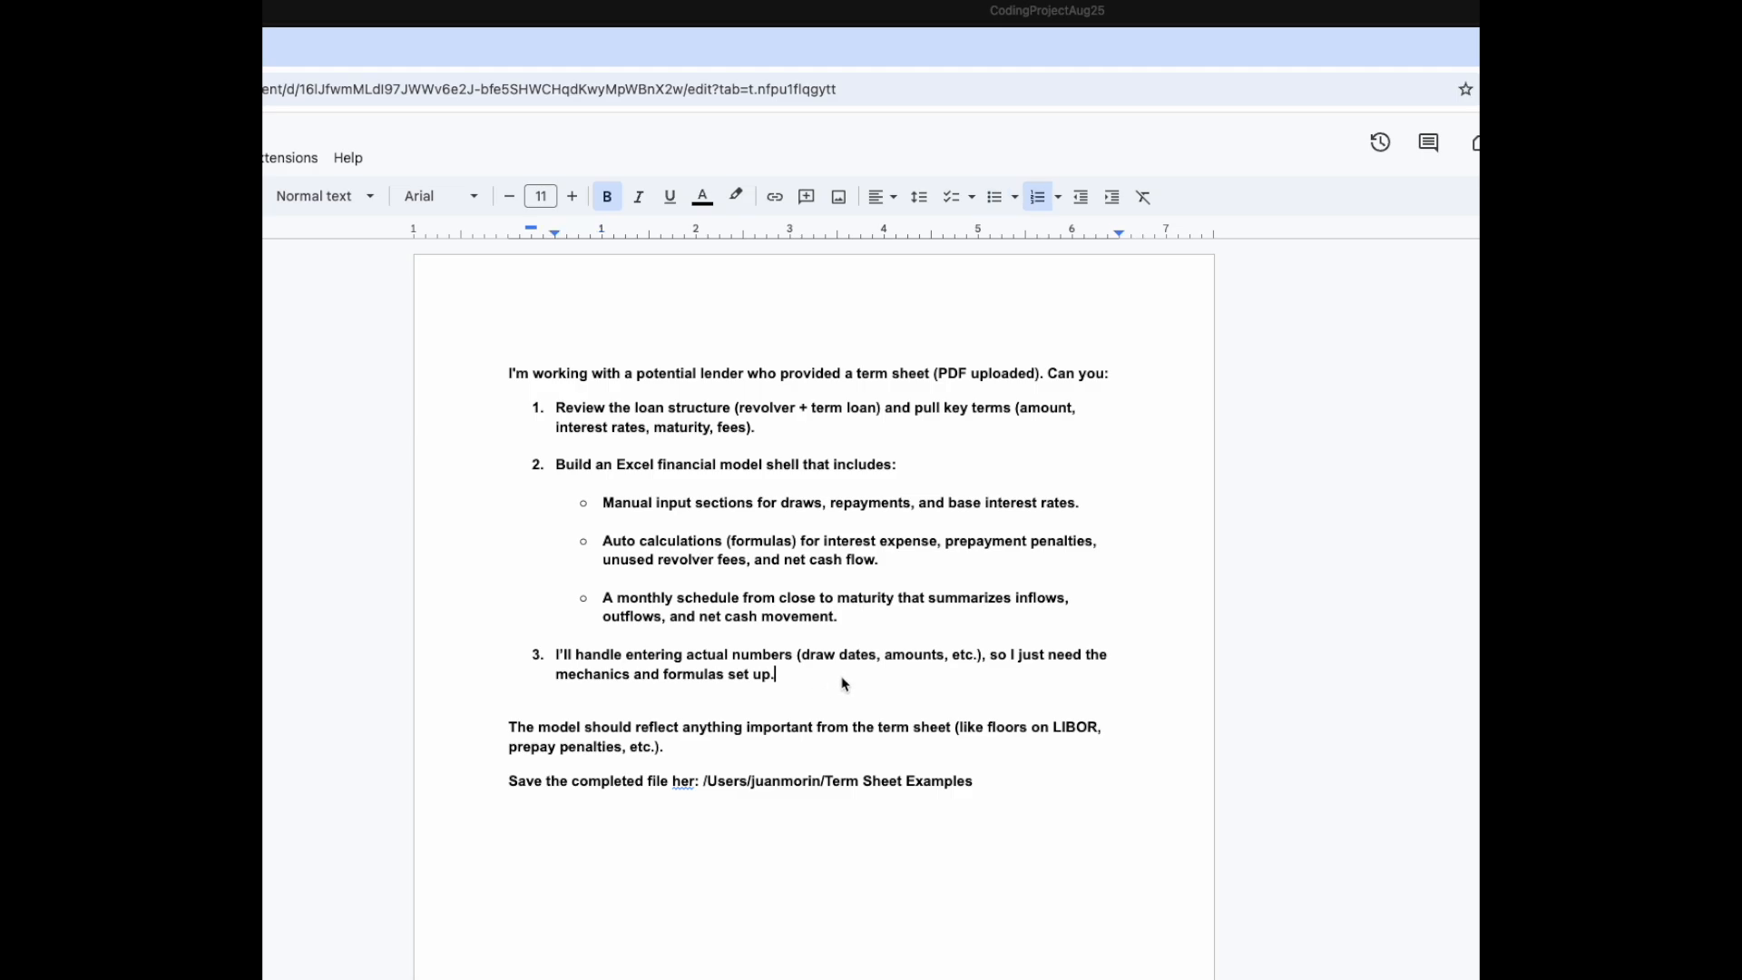
{"action": "mouse_move", "coordinate": [853, 697]}
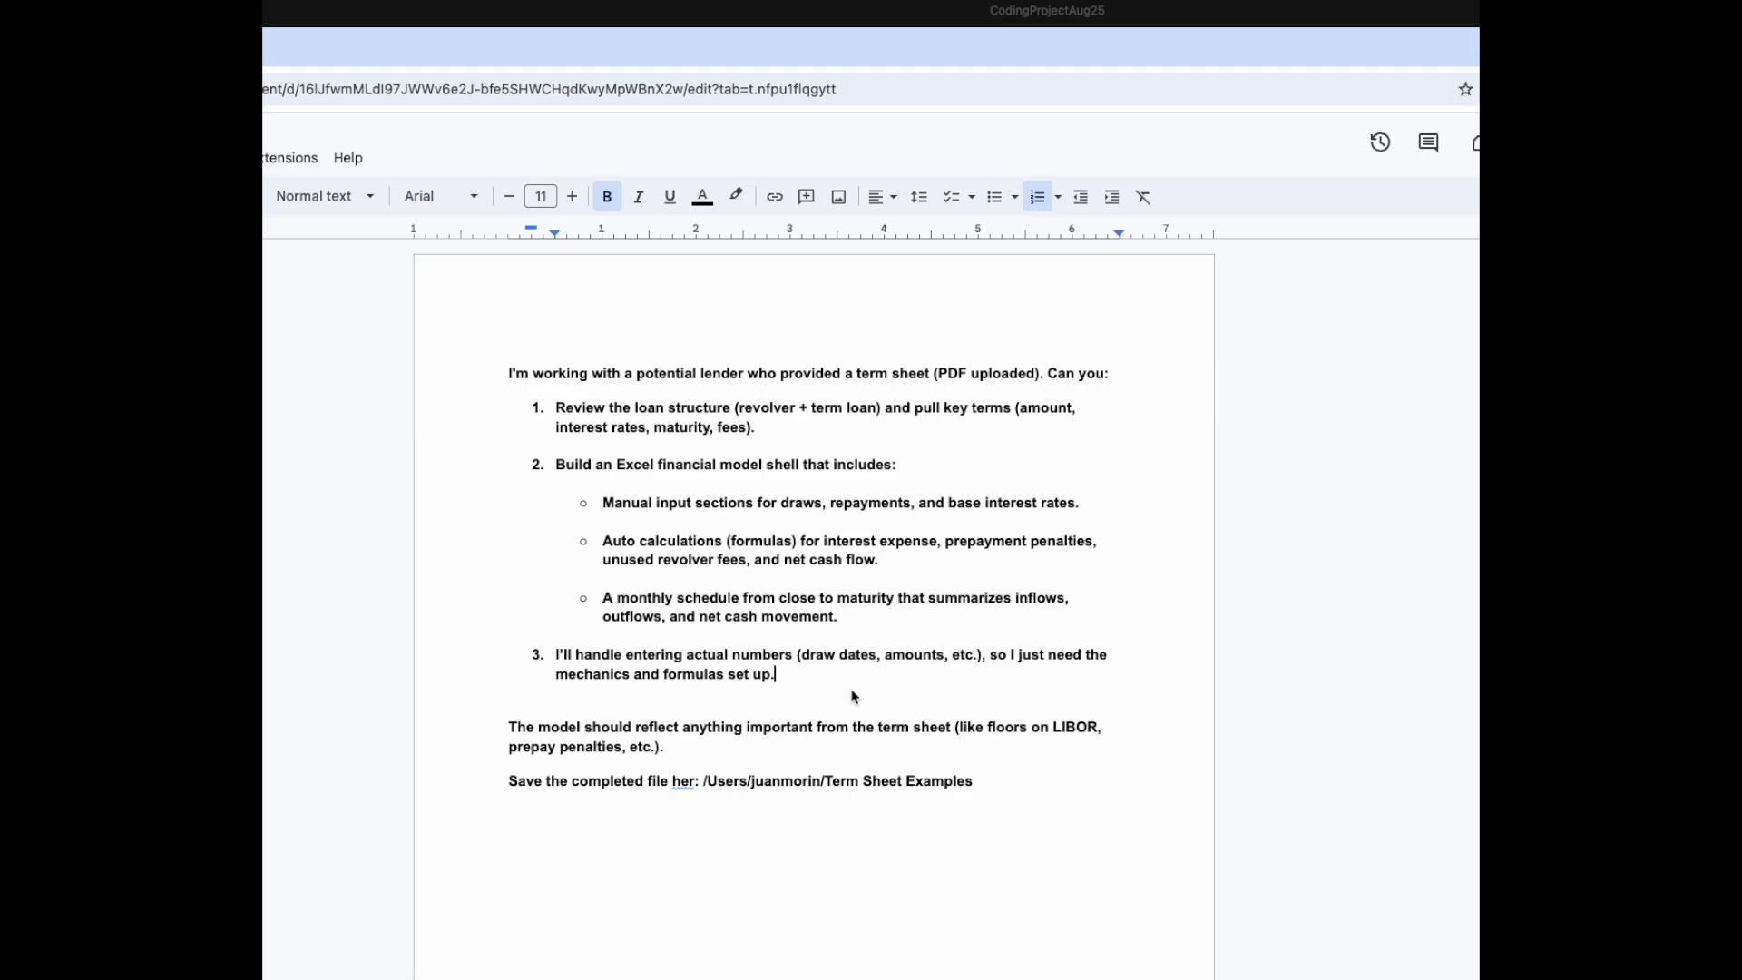
{"action": "mouse_move", "coordinate": [833, 704]}
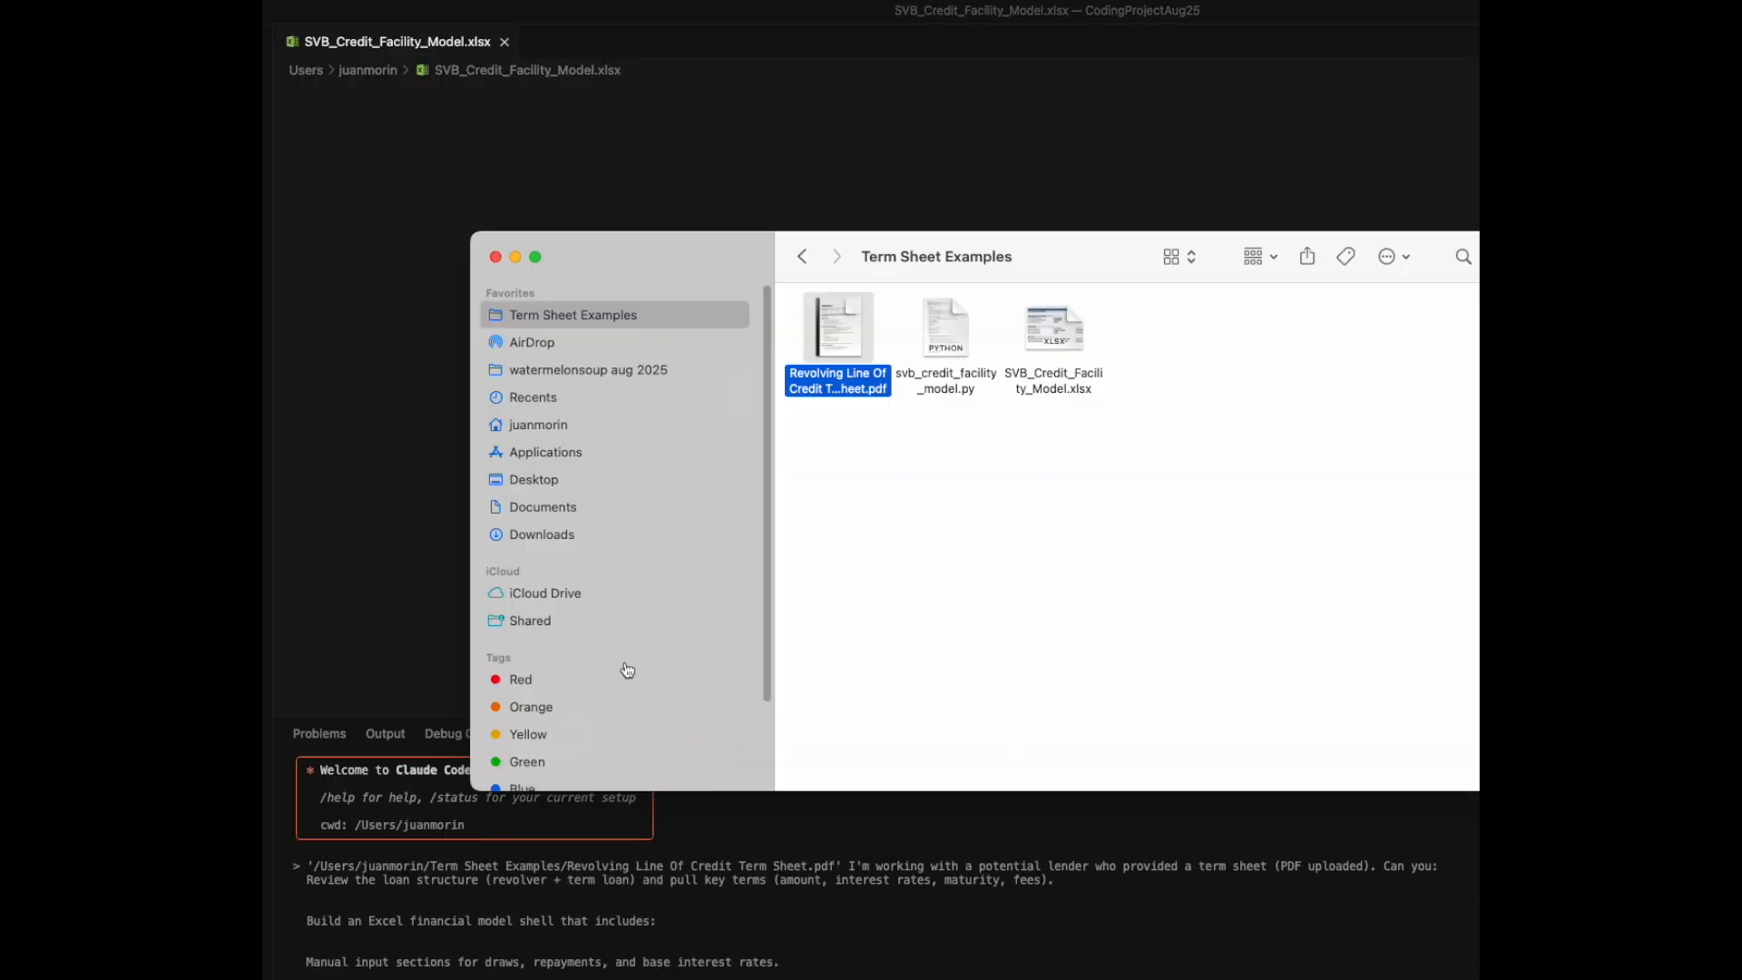
Step: Open SVB_Credit_Facility_Model.xlsx from Term Sheet Examples in Excel
{"action": "left_click", "coordinate": [945, 327]}
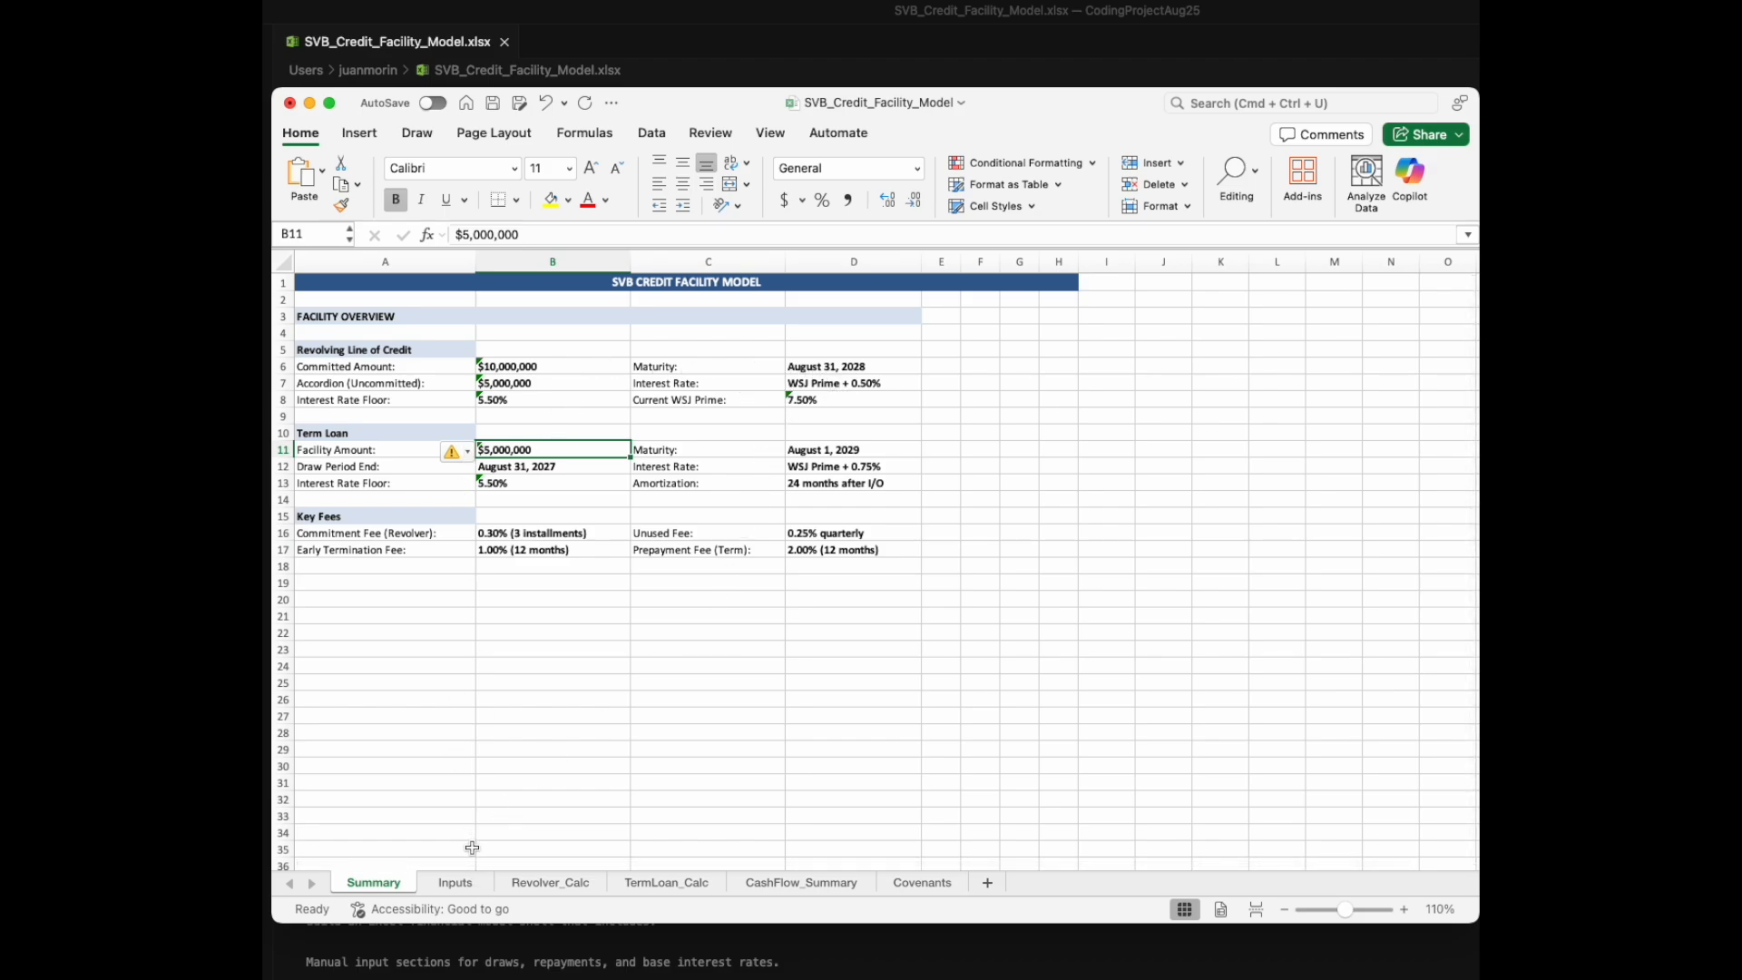
Step: Switch from the Summary sheet to the Inputs sheet with its draw schedules
{"action": "left_click", "coordinate": [453, 882]}
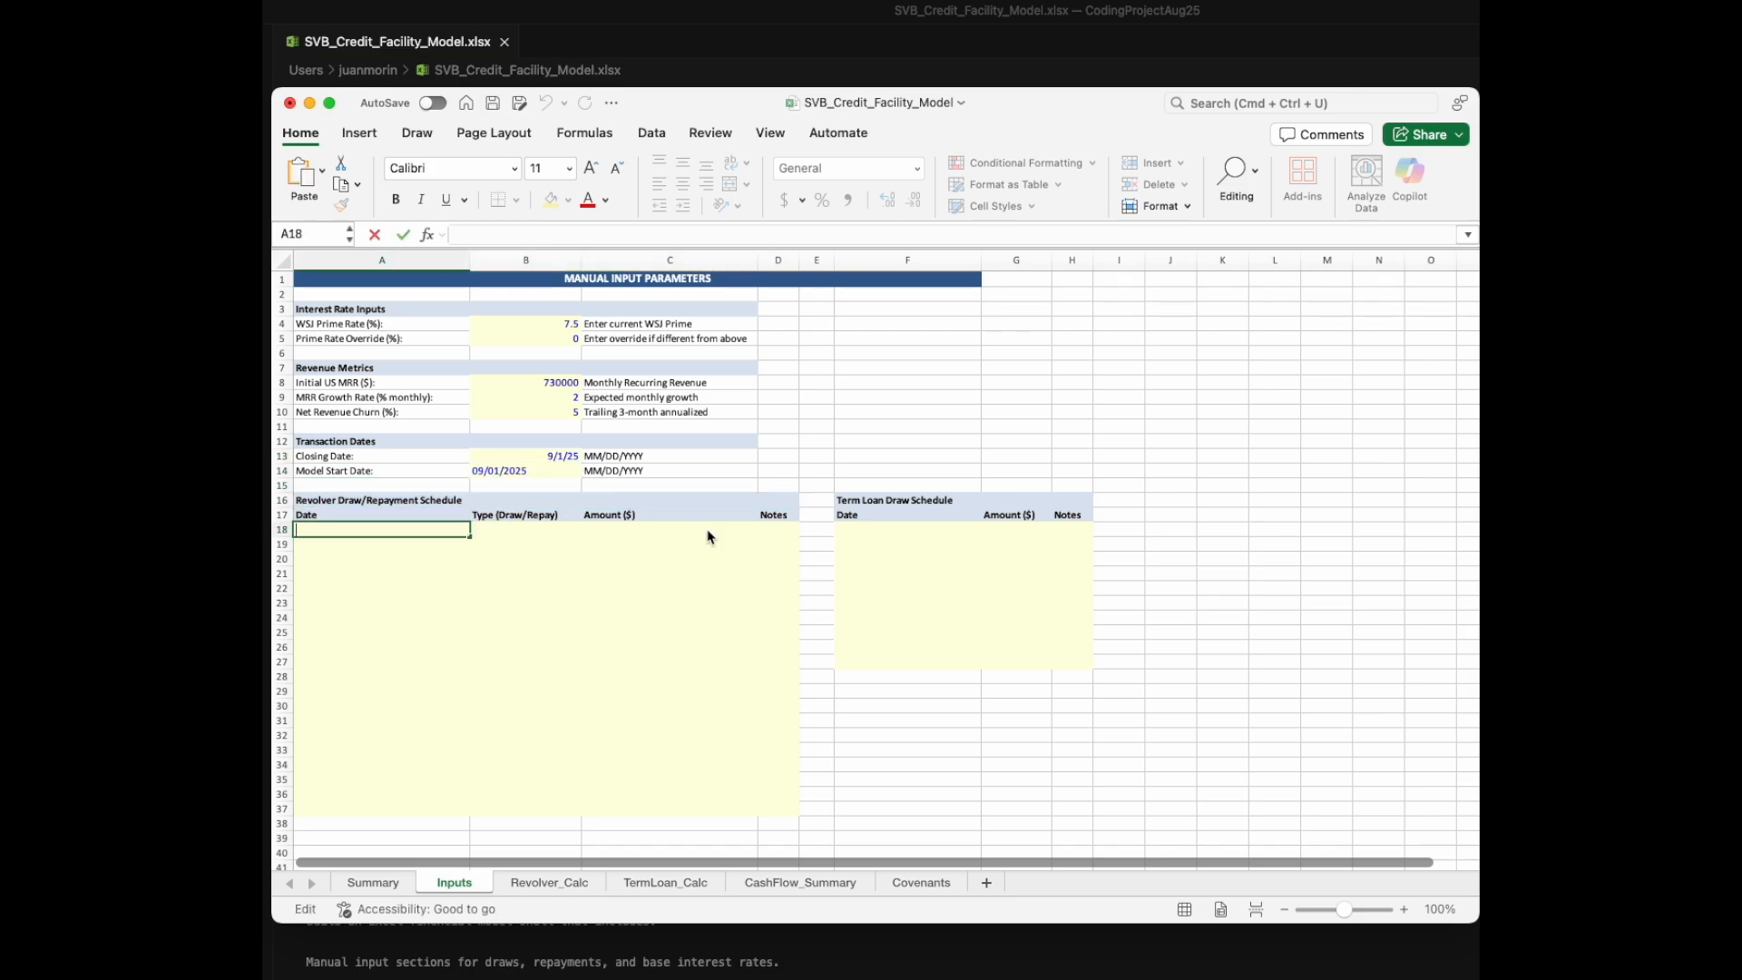
Step: Enter a 10/1/2025 revolver Draw of 1,000,000 in row 18 and view Revolver_Calc
{"action": "type", "text": "10/1/2025"}
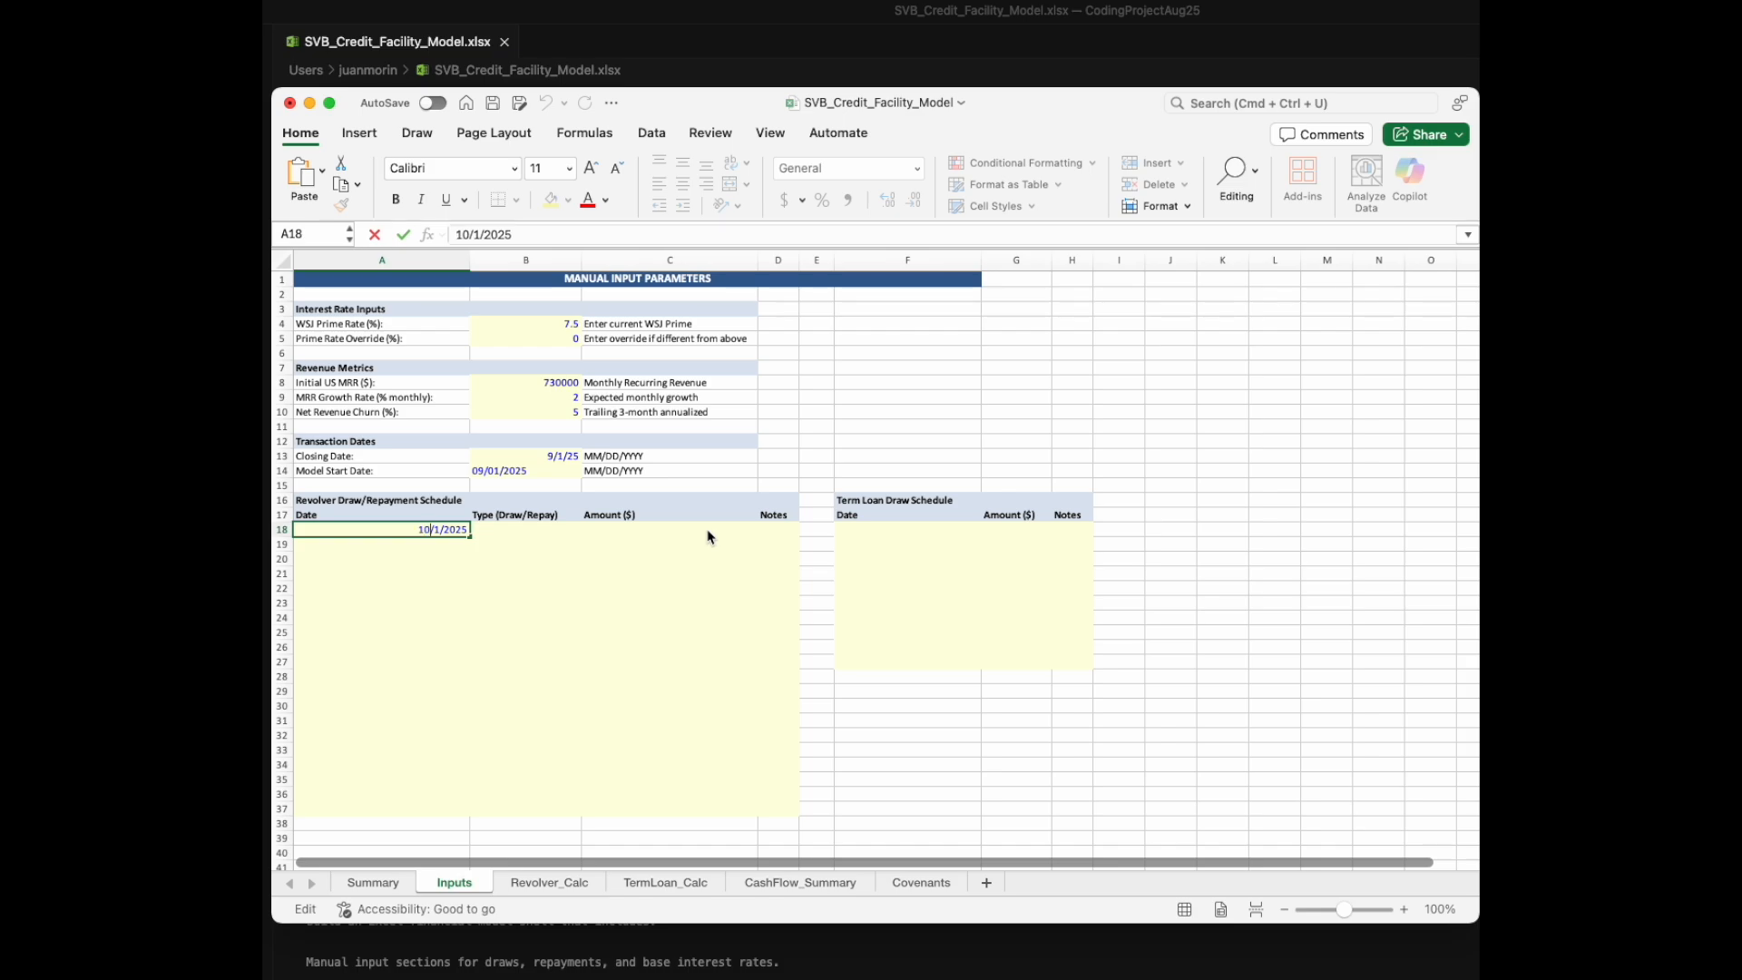
{"action": "type", "text": "Dr"}
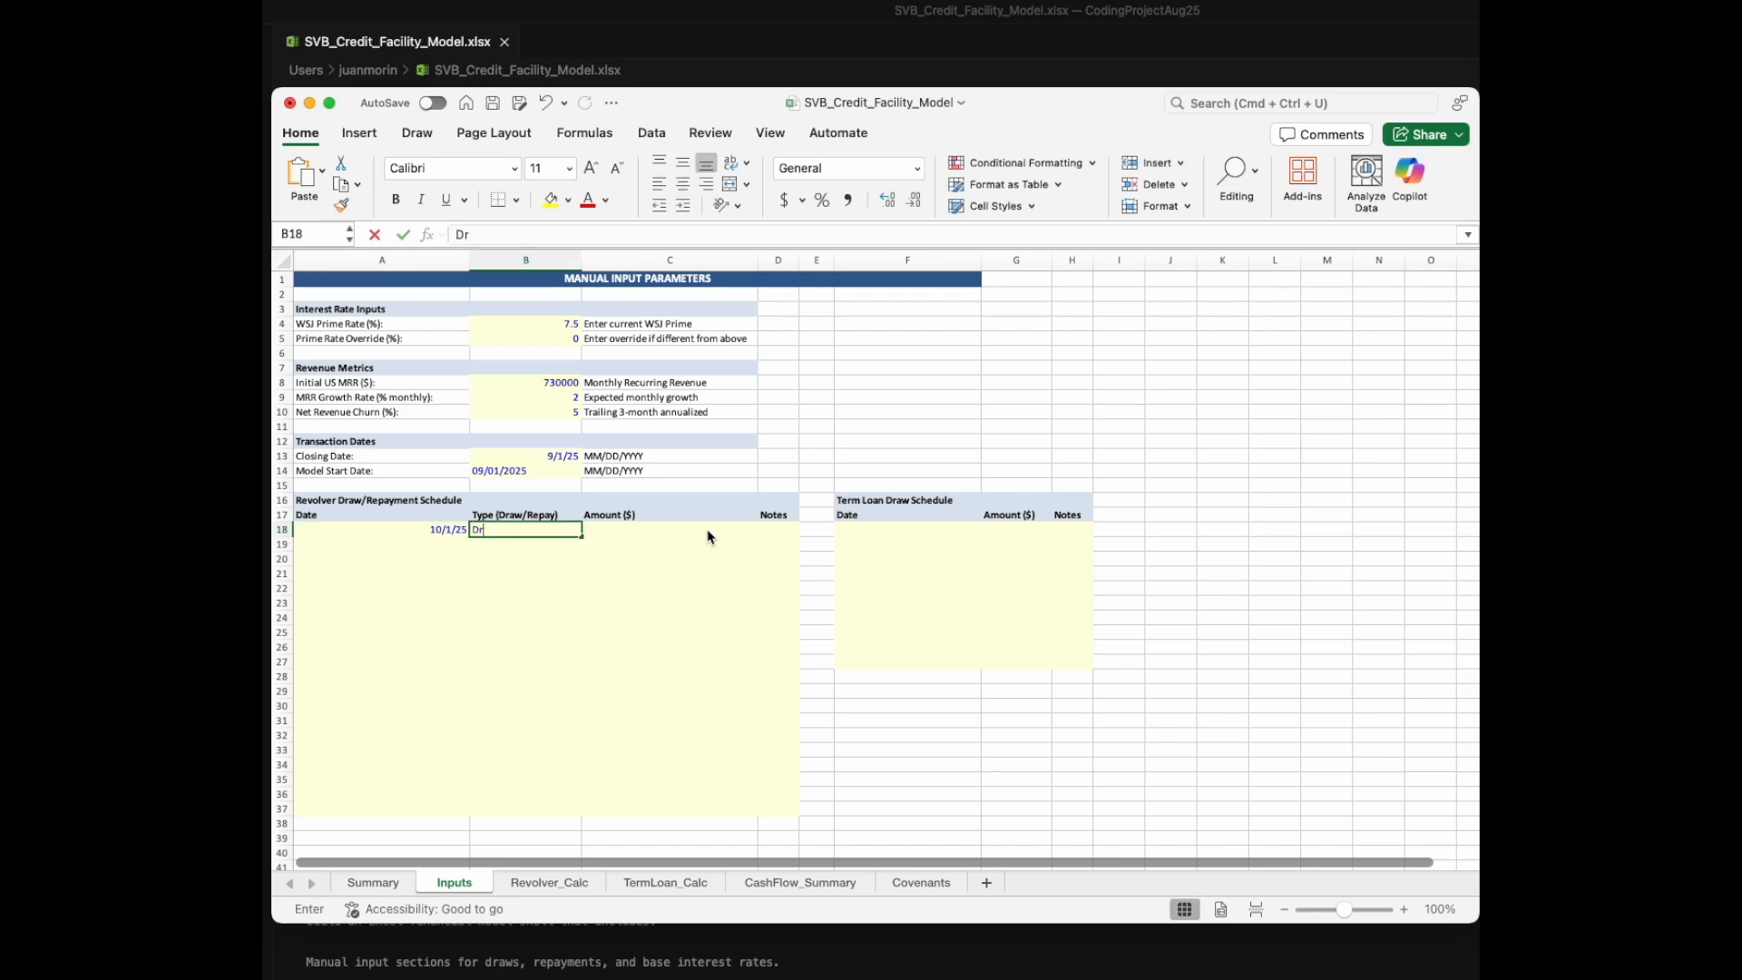
{"action": "type", "text": "10"}
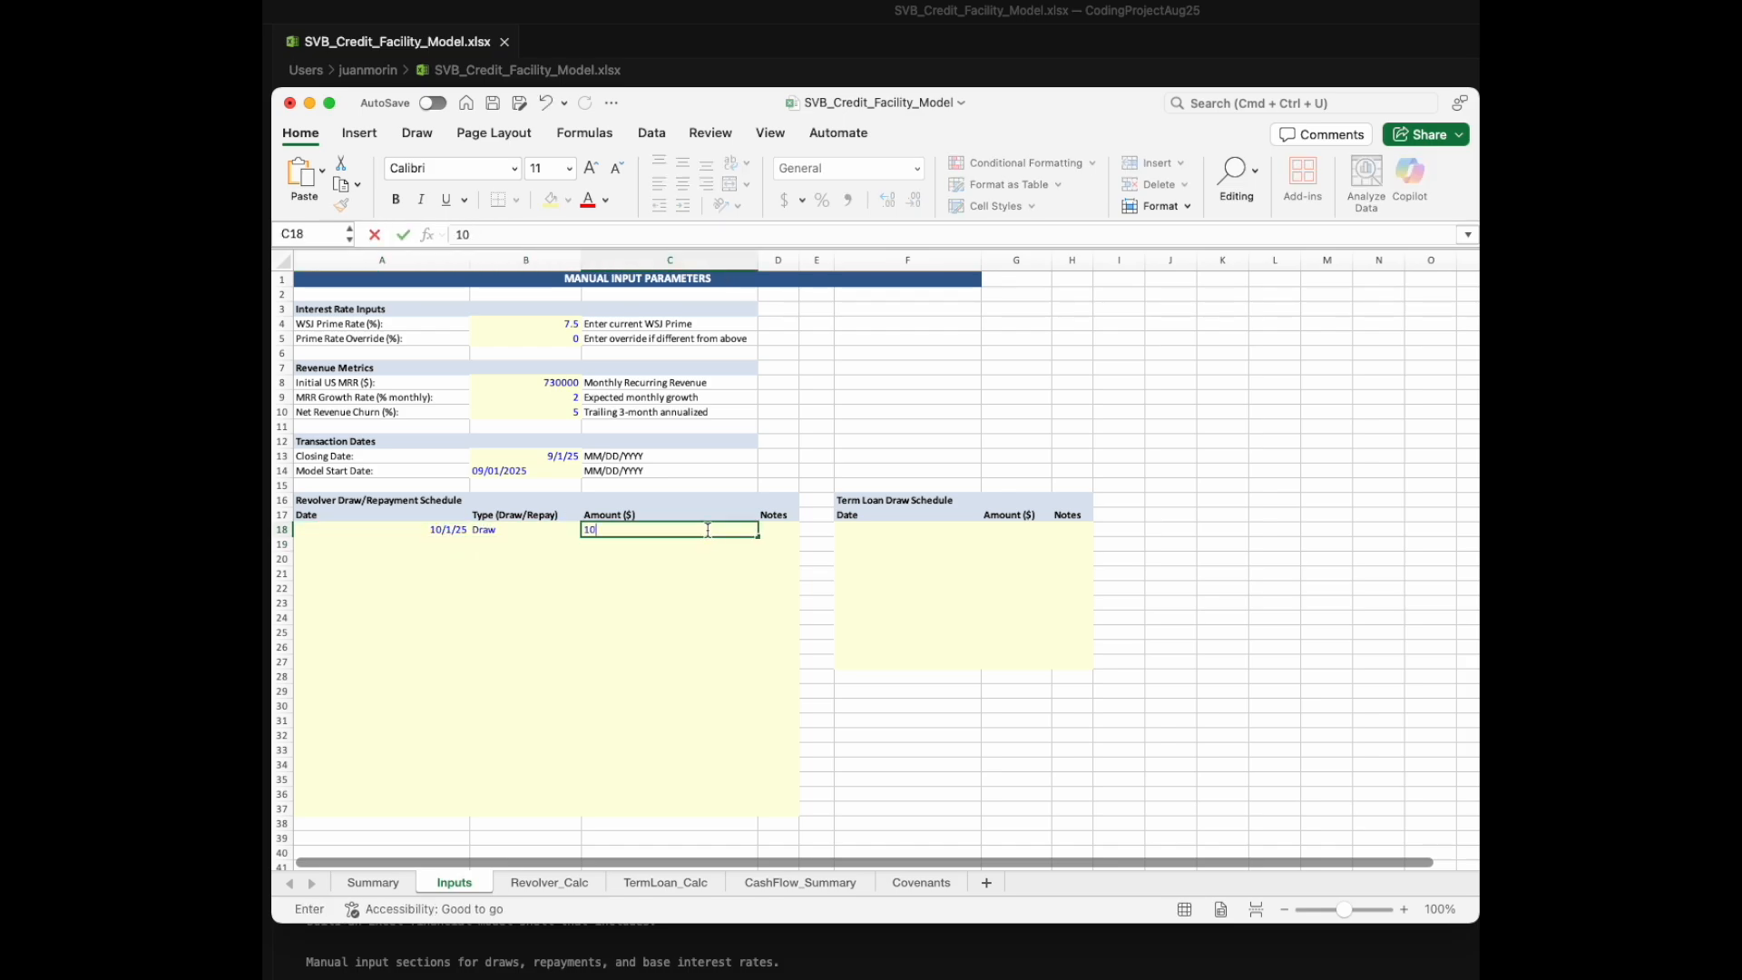
{"action": "type", "text": "1000000"}
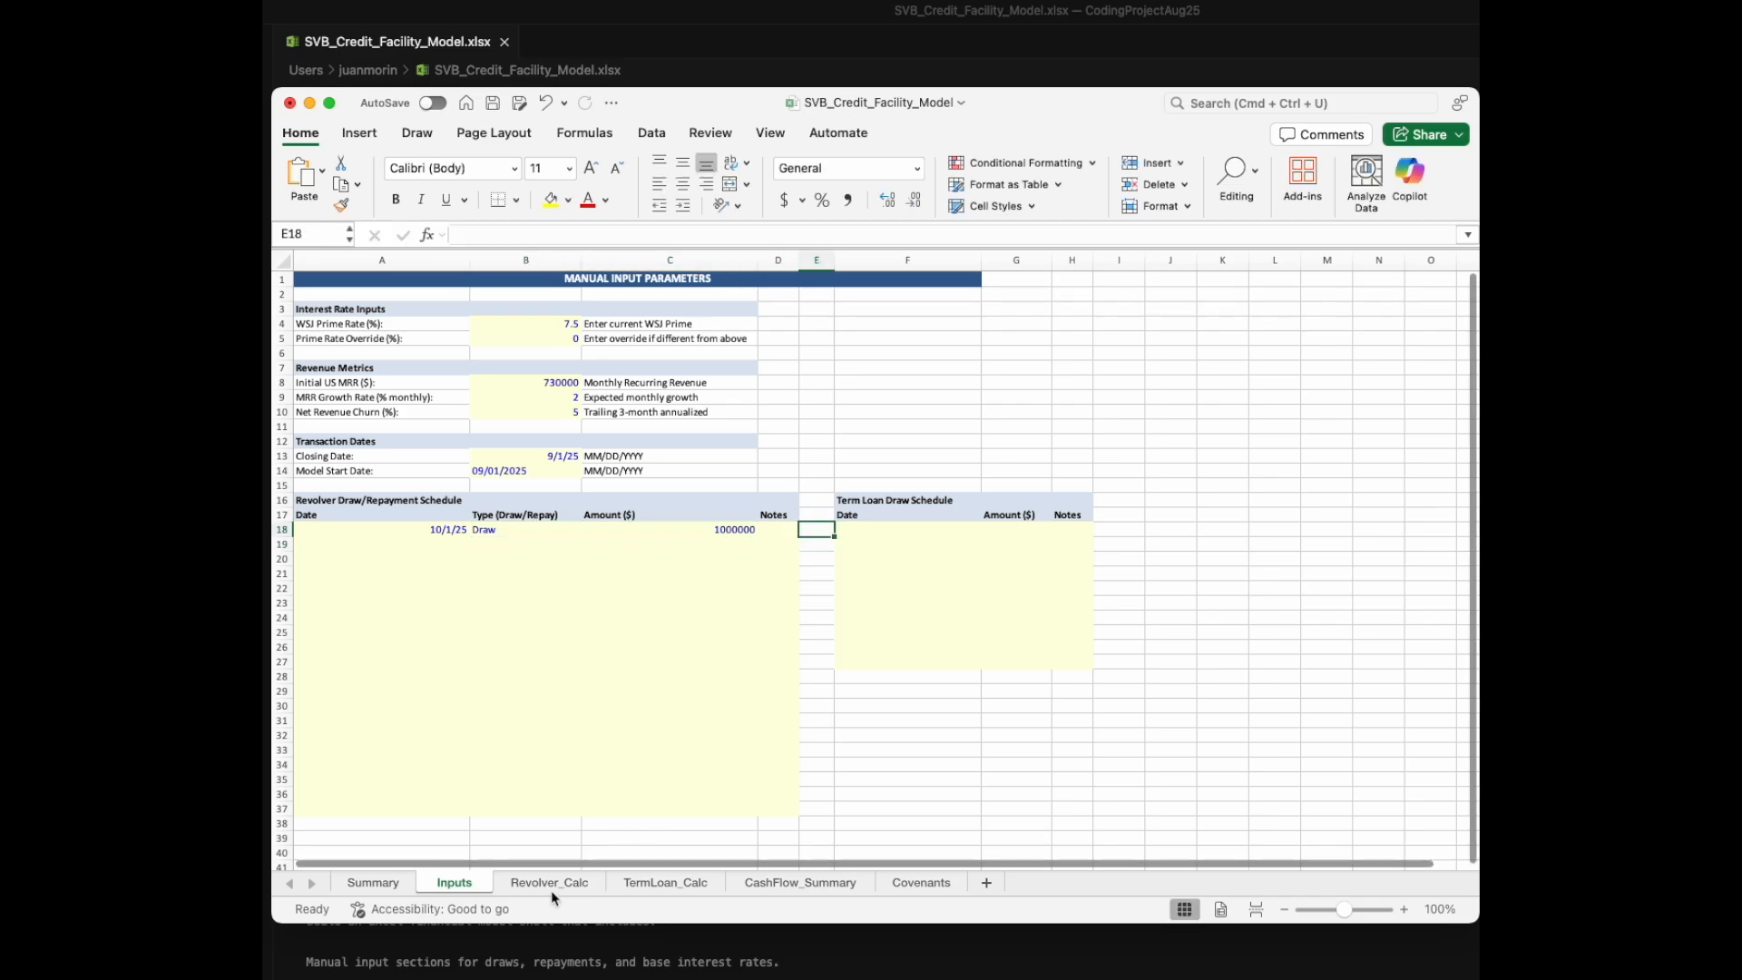
{"action": "left_click", "coordinate": [549, 881]}
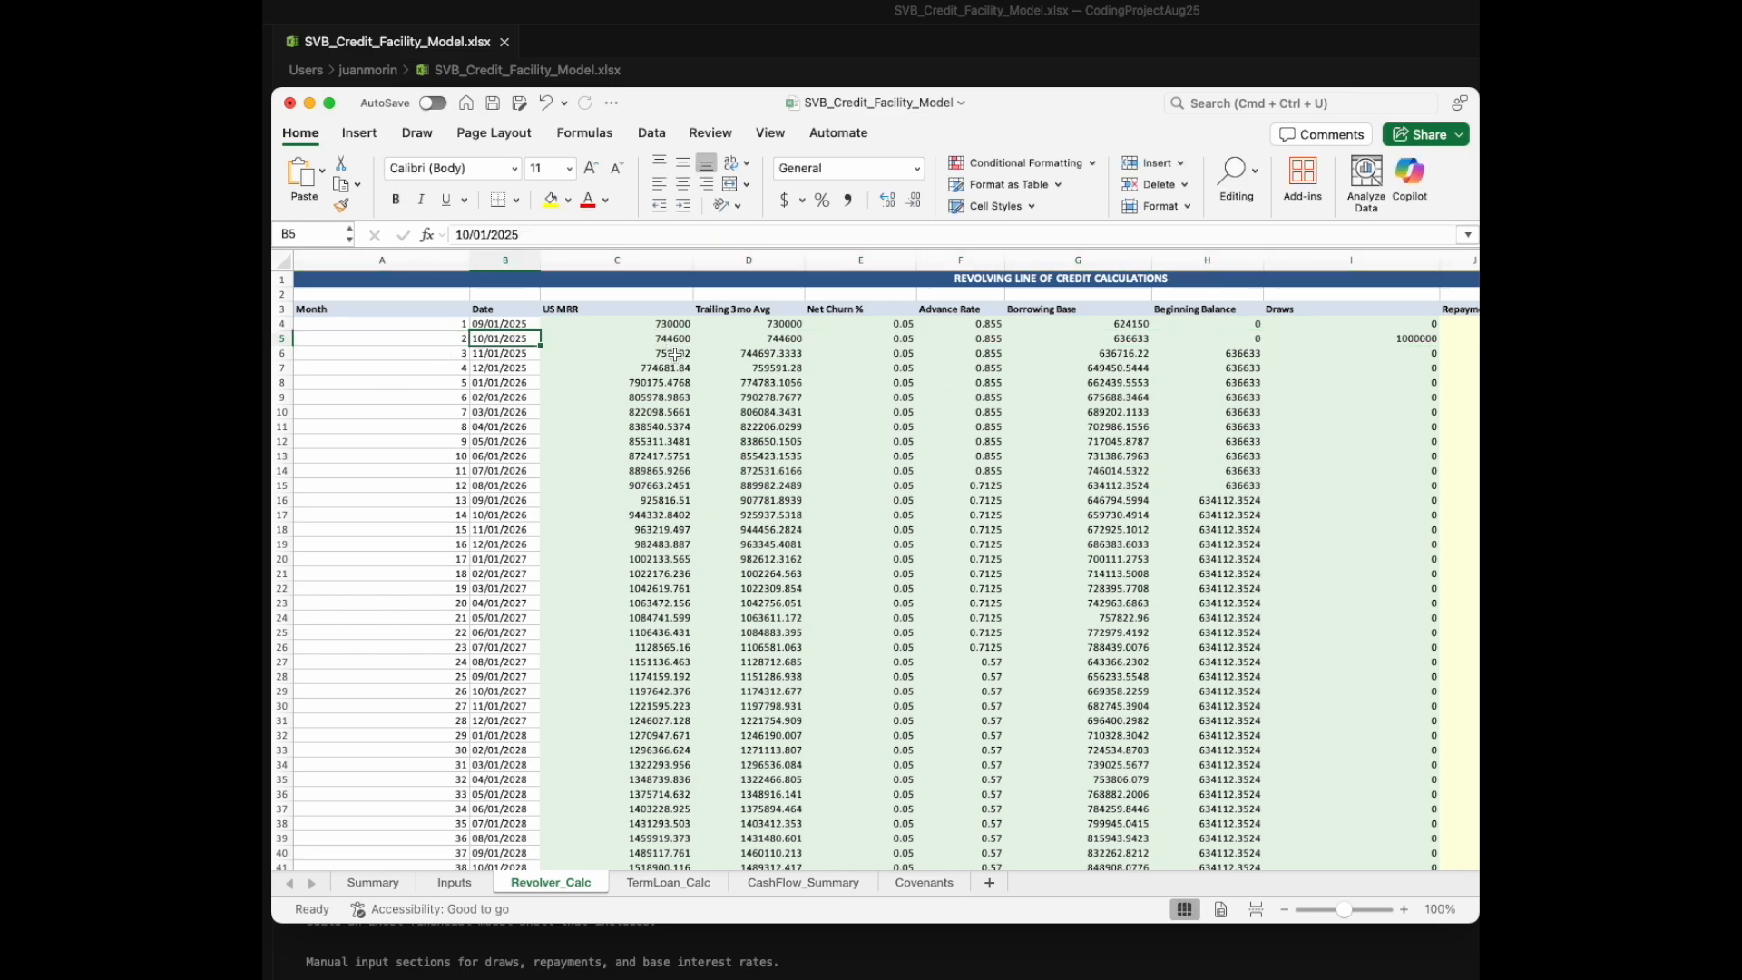
{"action": "left_click", "coordinate": [747, 588]}
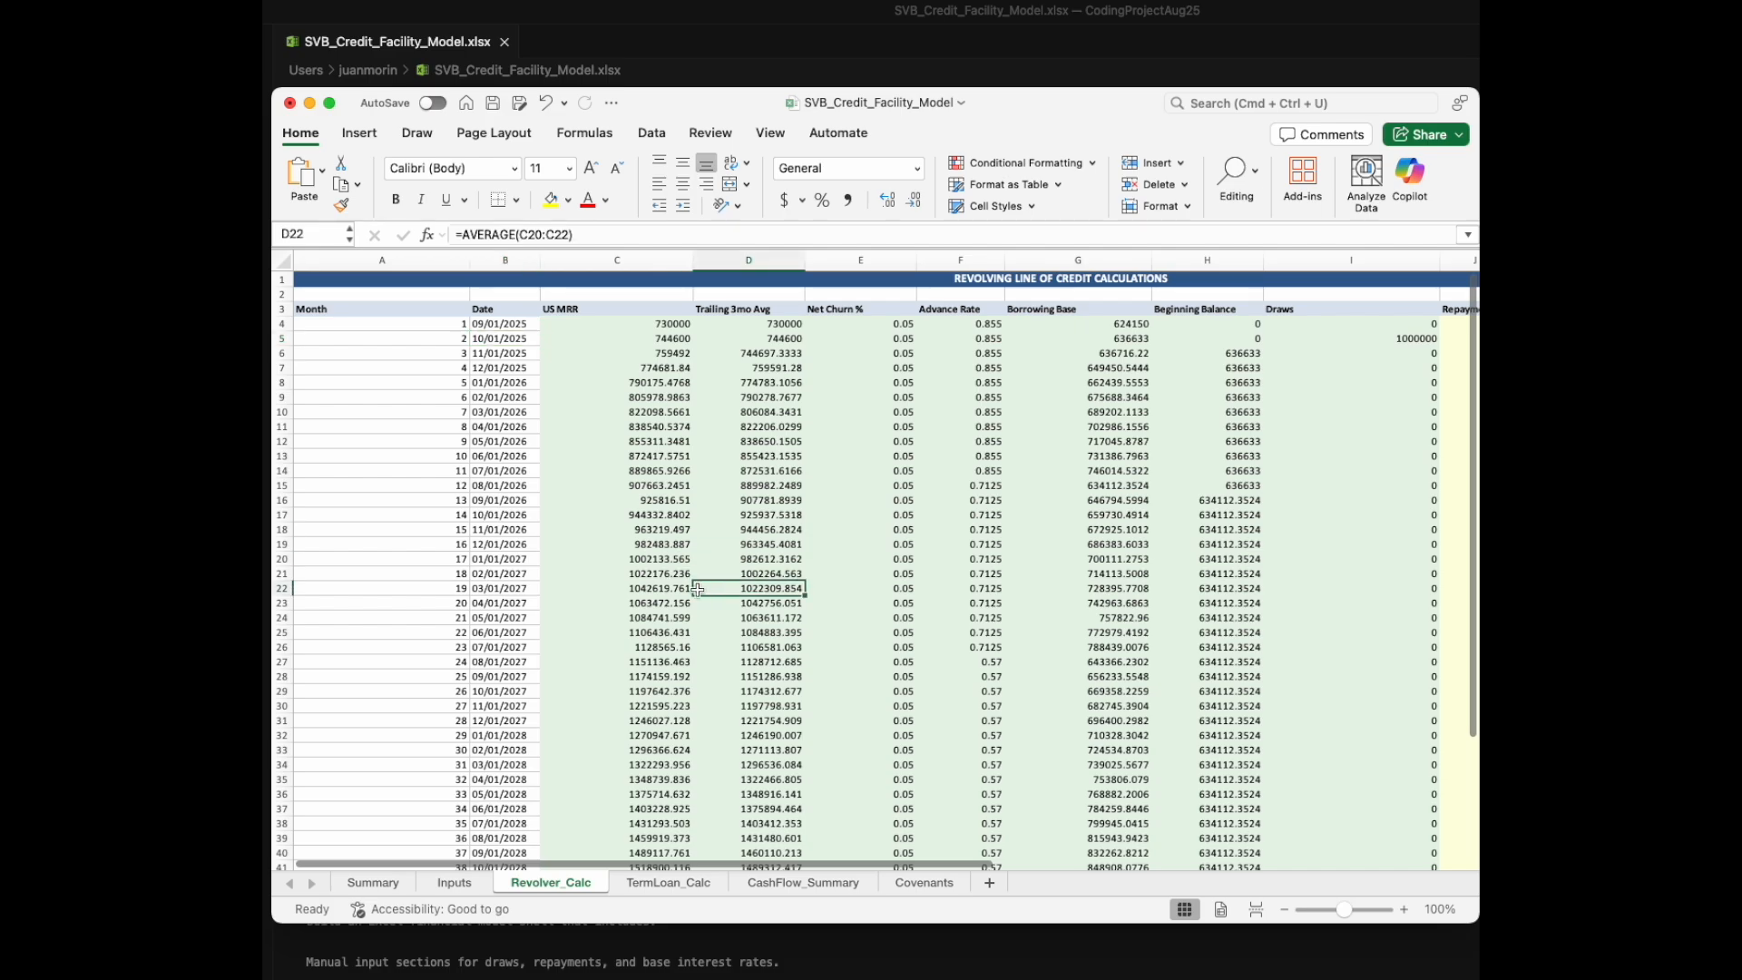
{"action": "left_click", "coordinate": [667, 882]}
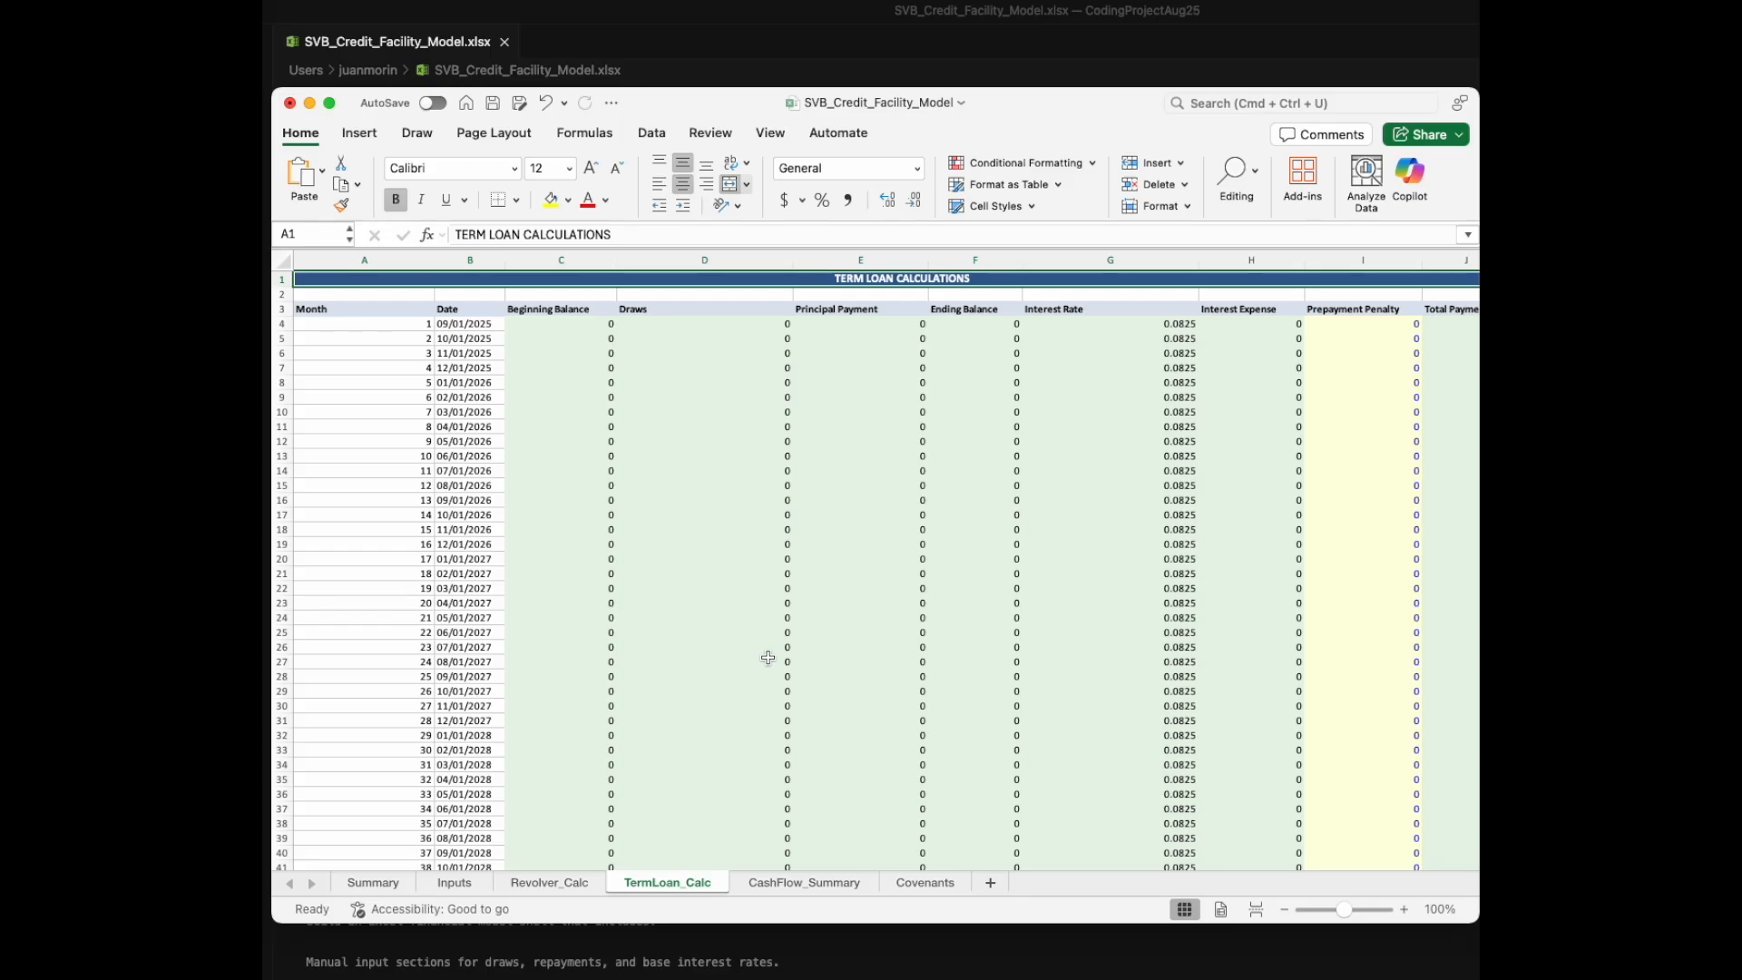
Step: Step through the cash flow summary and Covenants sheets, where every covenant reads FAIL
{"action": "left_click", "coordinate": [802, 881]}
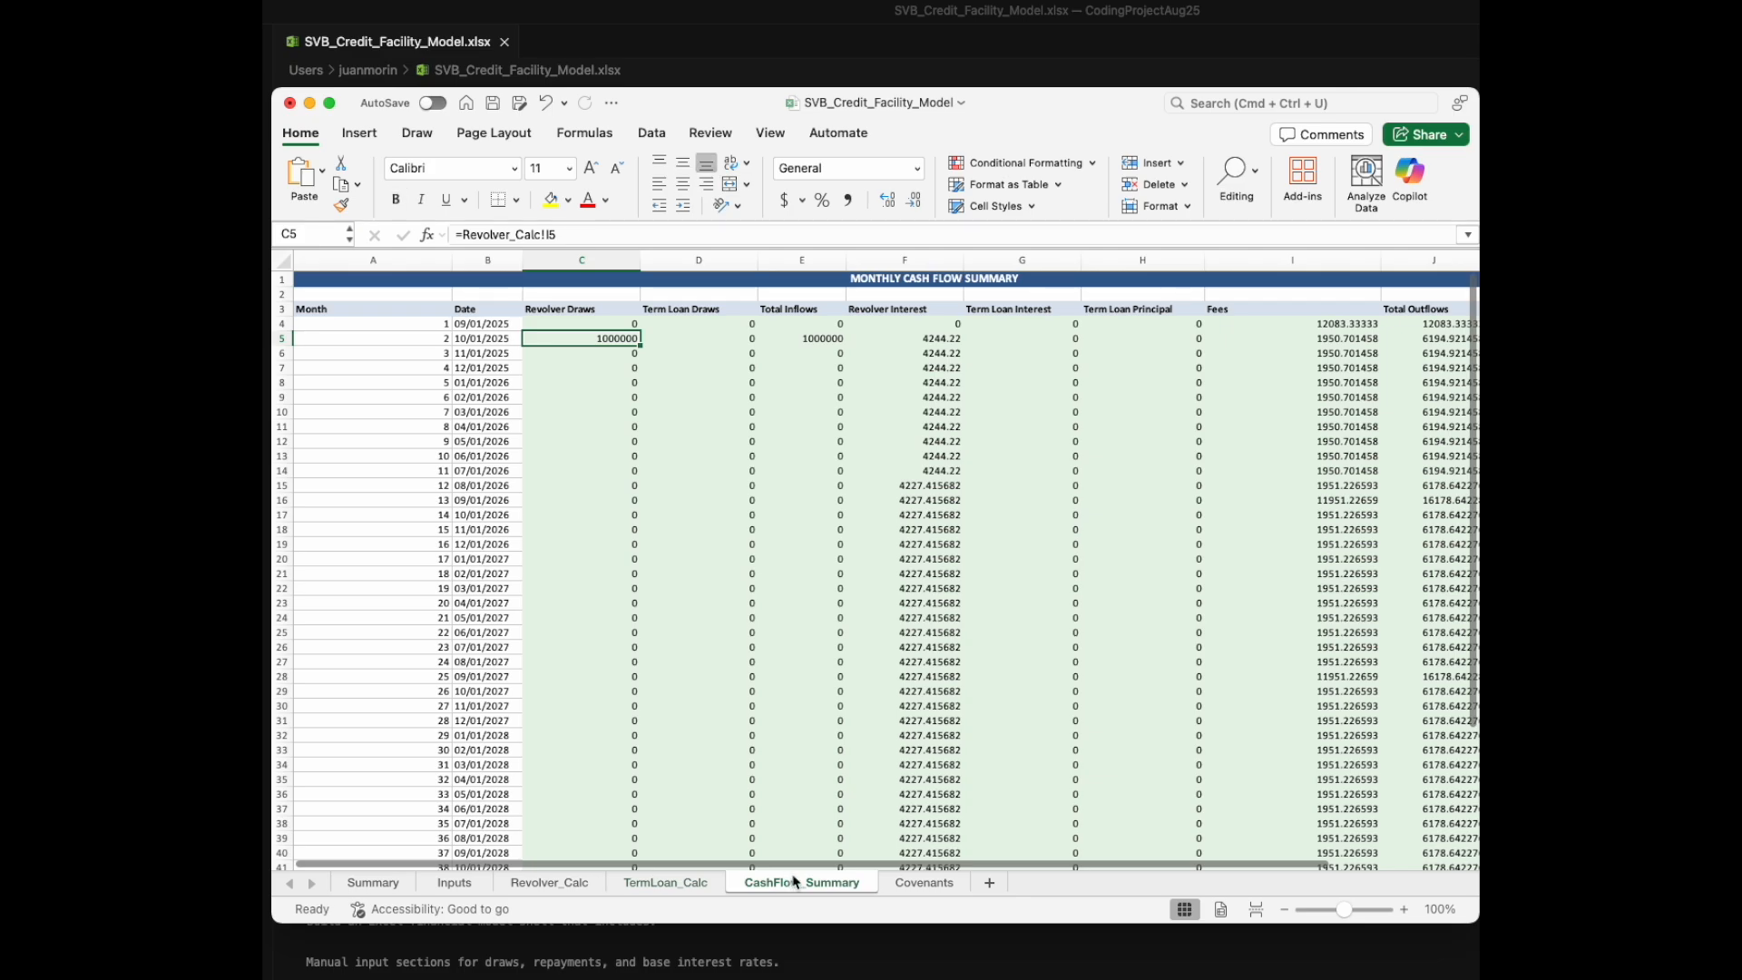
{"action": "left_click", "coordinate": [920, 882]}
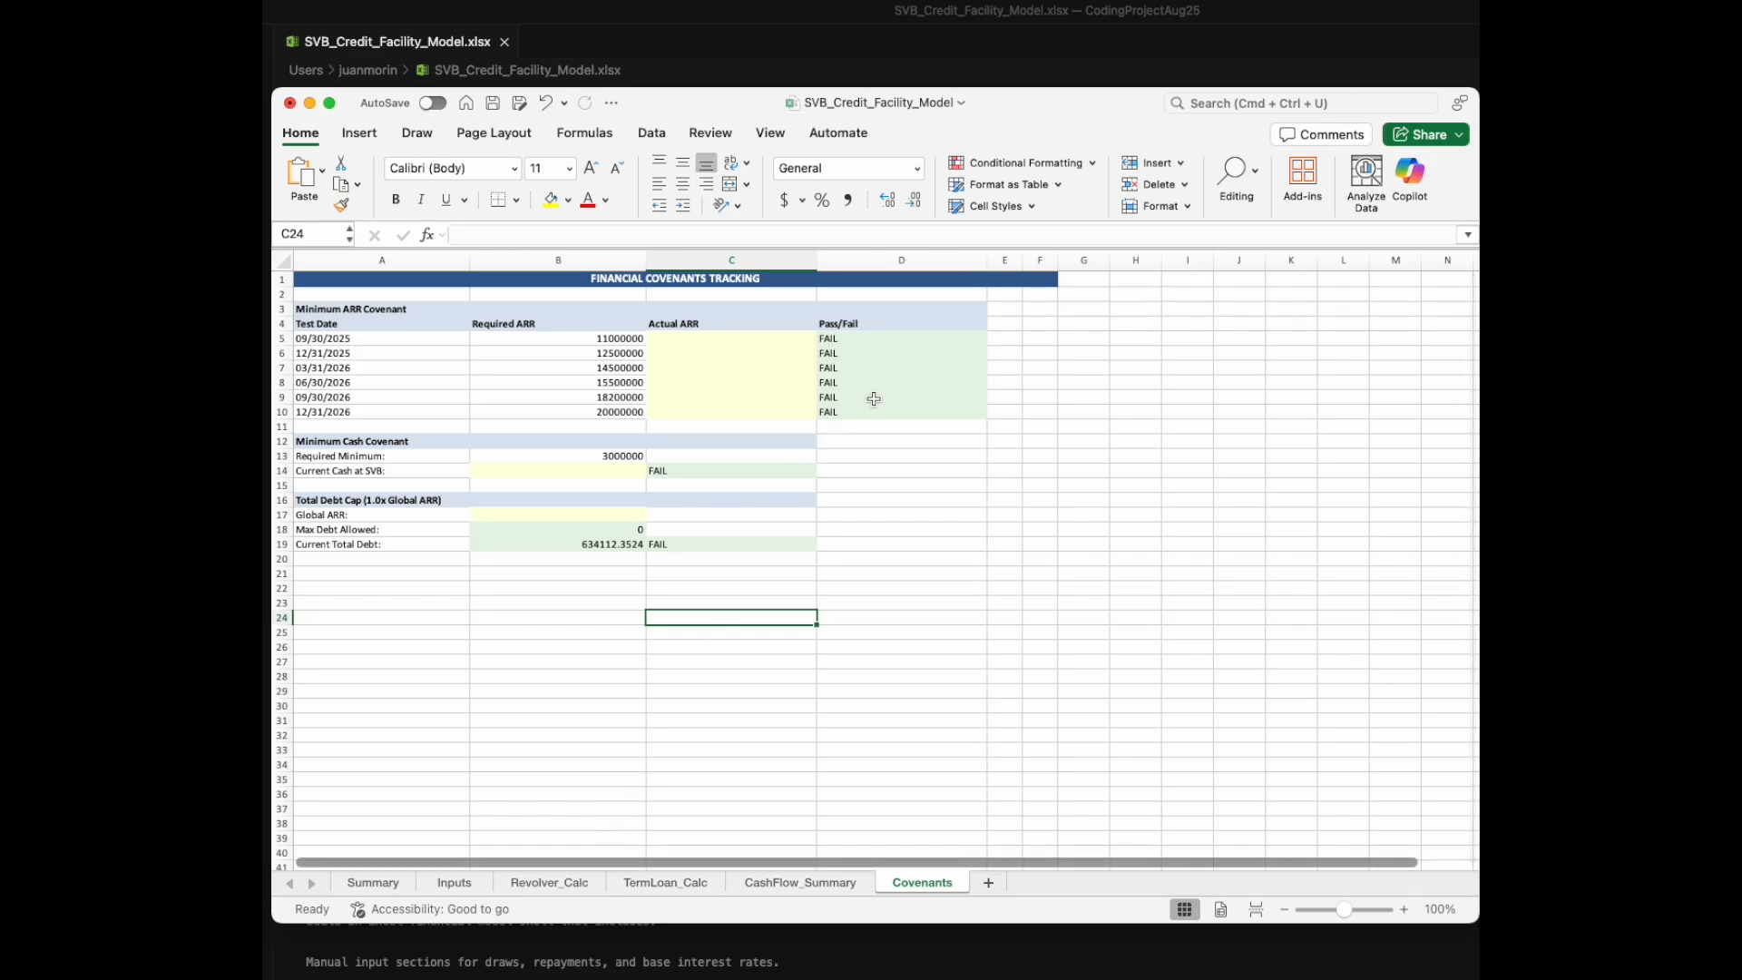
{"action": "mouse_move", "coordinate": [787, 552]}
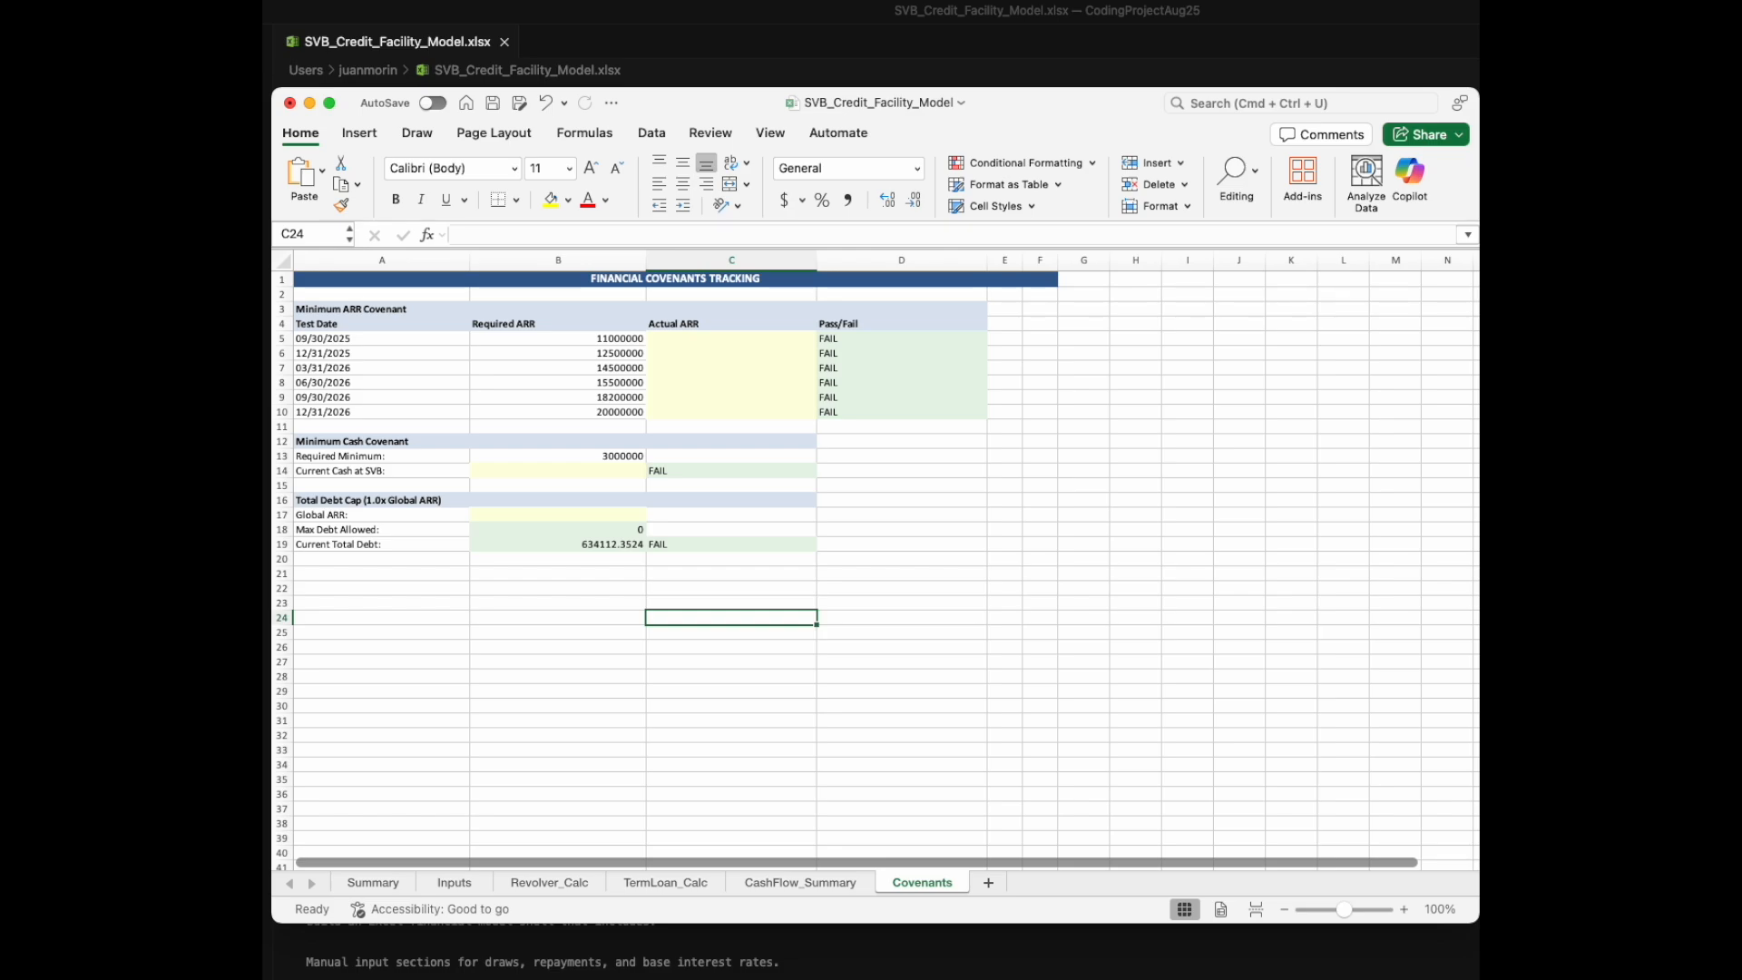
{"action": "mouse_move", "coordinate": [1222, 311]}
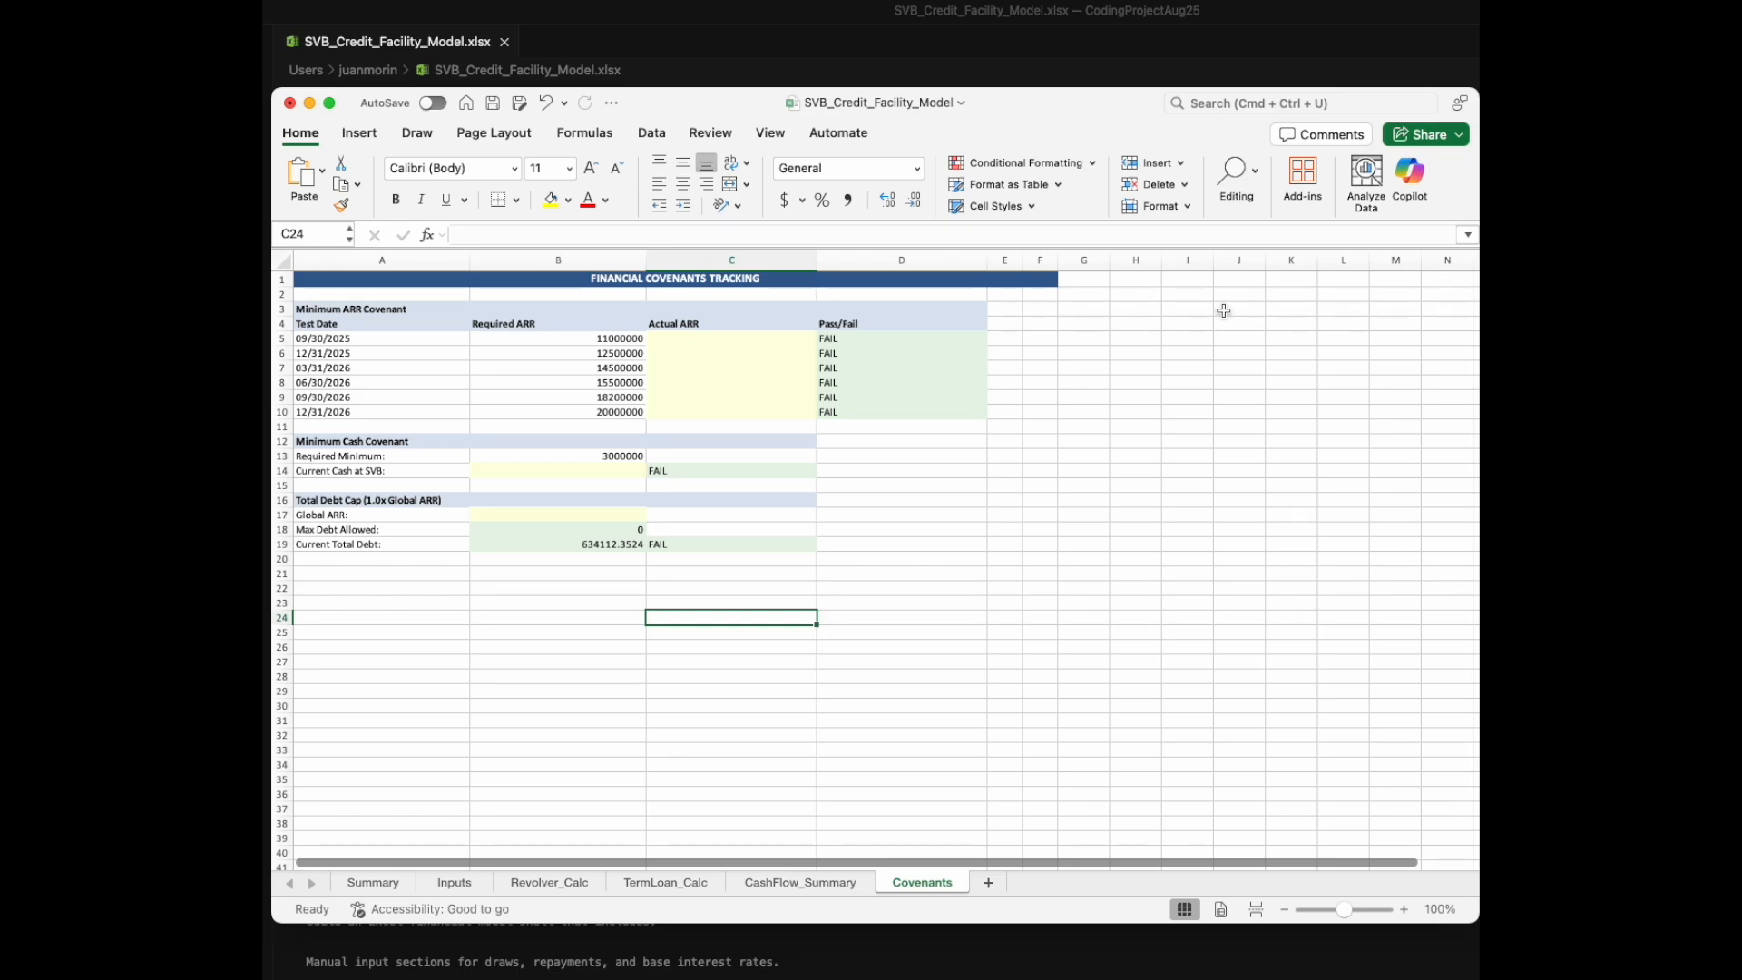